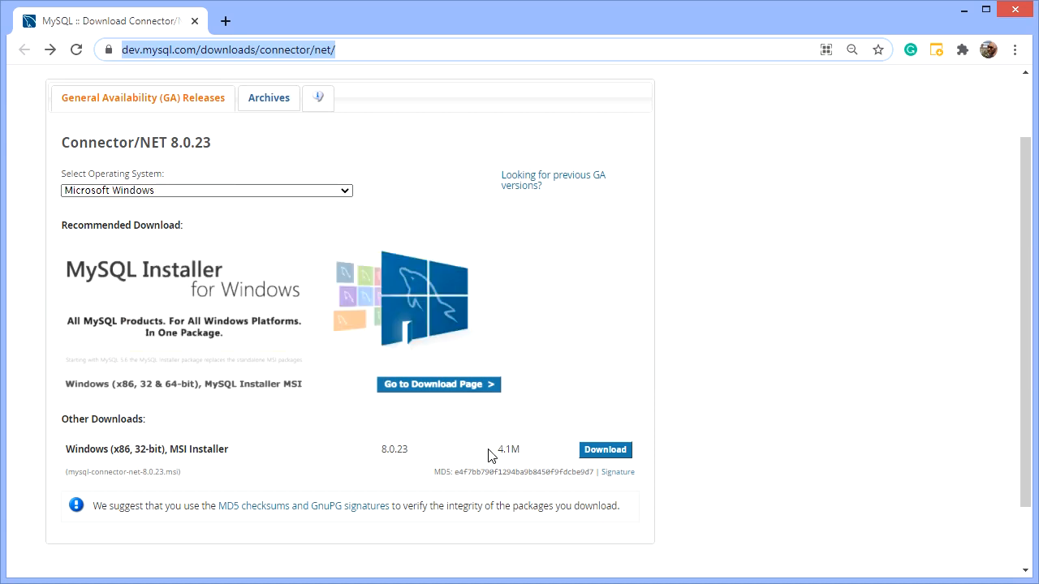
Download the Connector/NET 8.0.23 Windows MSI installer, skipping the sign-in prompt.
{"action": "left_click", "coordinate": [605, 450]}
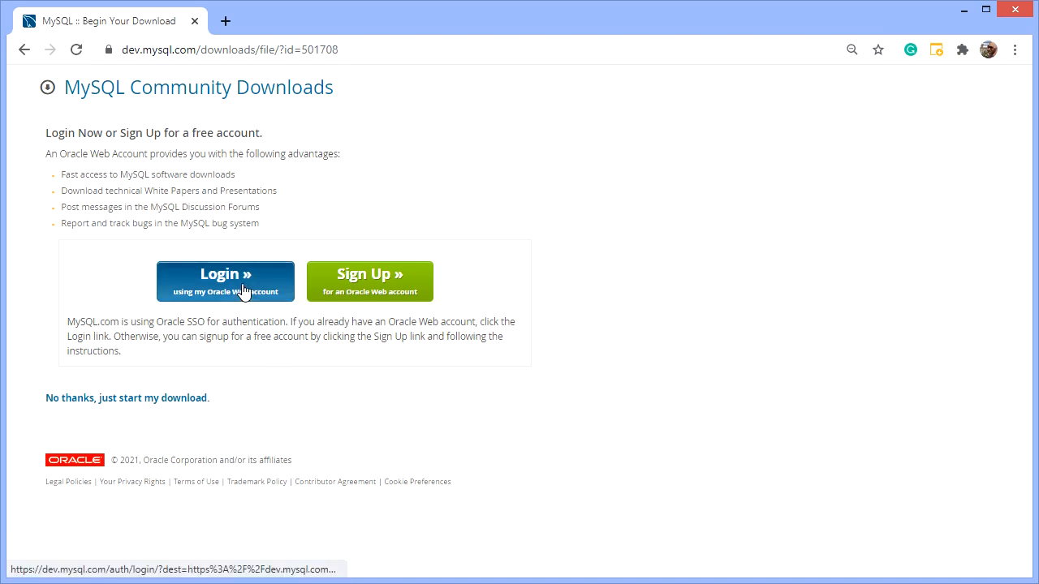
{"action": "left_click", "coordinate": [225, 281]}
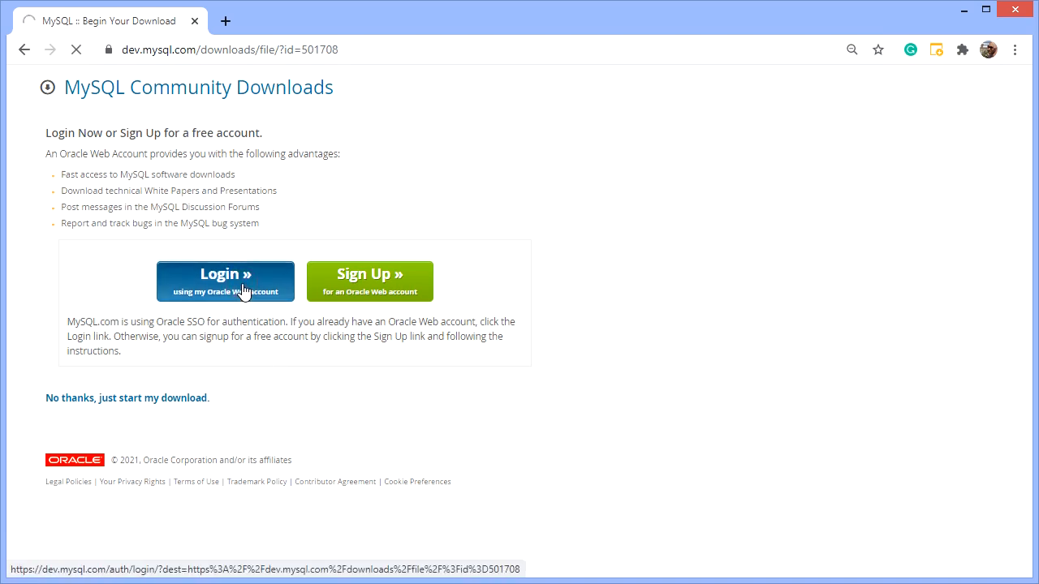
{"action": "left_click", "coordinate": [225, 281]}
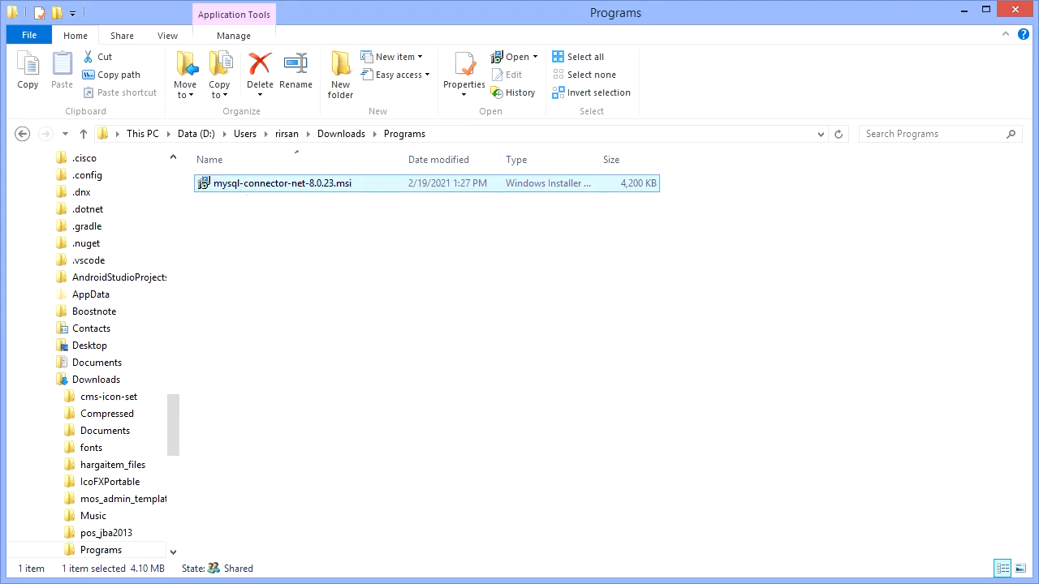
Run the downloaded MySQL Connector Net 8.0.23 installer through to Finish.
{"action": "double_click", "coordinate": [282, 183]}
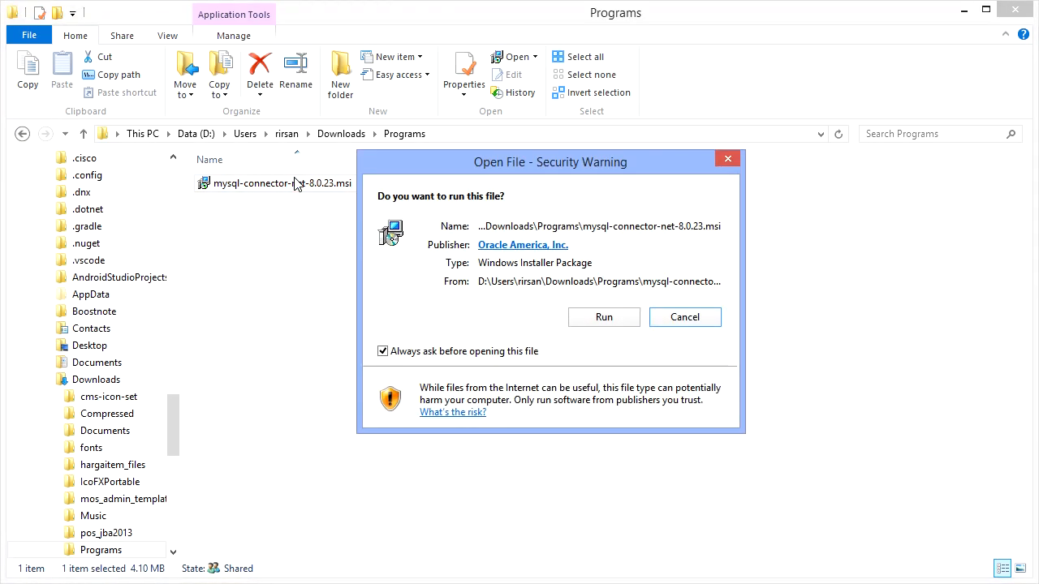
{"action": "left_click", "coordinate": [604, 316]}
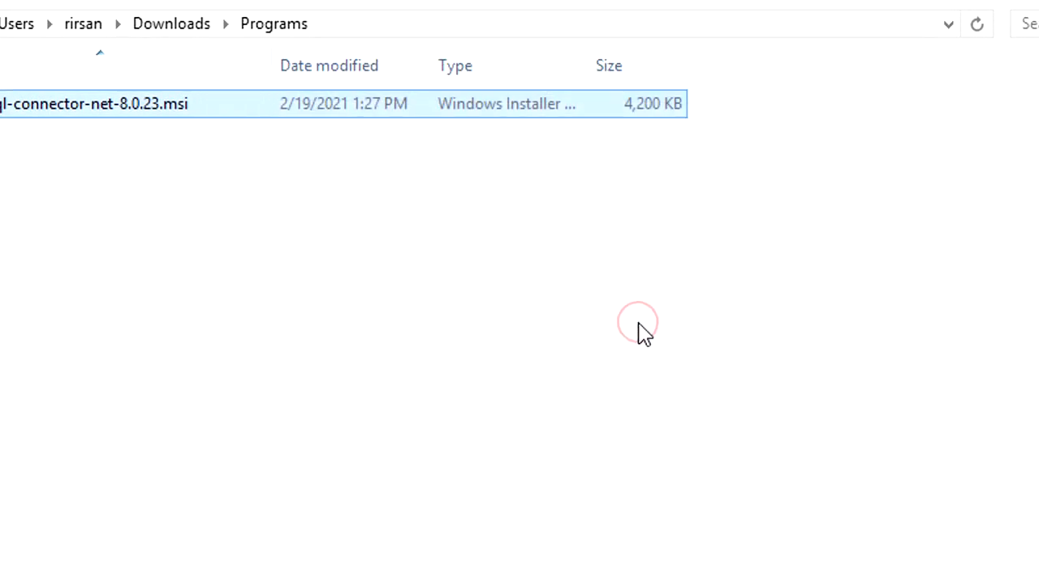
{"action": "double_click", "coordinate": [93, 104]}
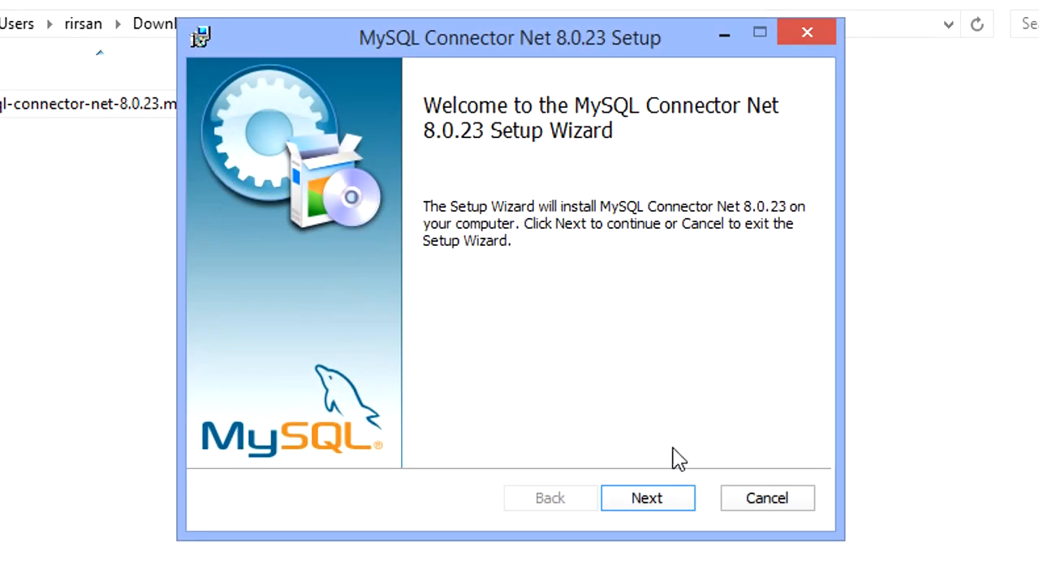
{"action": "left_click", "coordinate": [646, 497]}
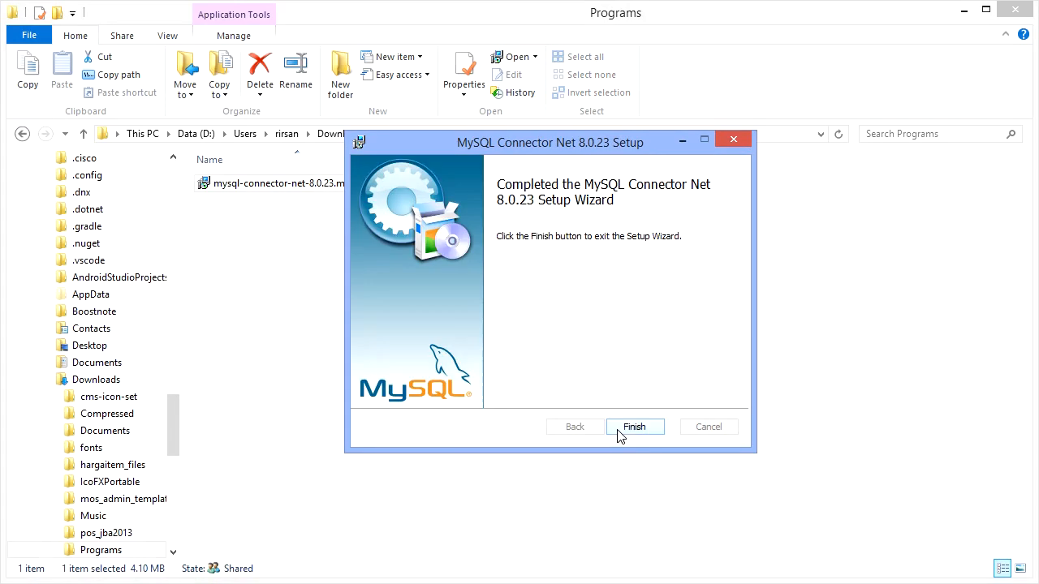
{"action": "left_click", "coordinate": [635, 426]}
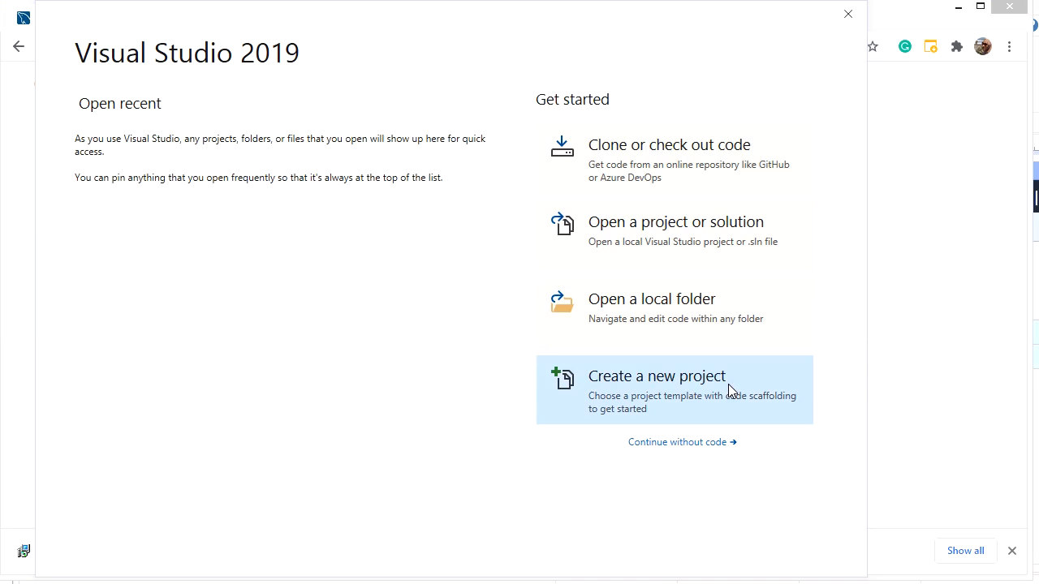
Create a new project from the Visual Basic Windows Forms App (.NET Framework) template.
{"action": "left_click", "coordinate": [658, 376]}
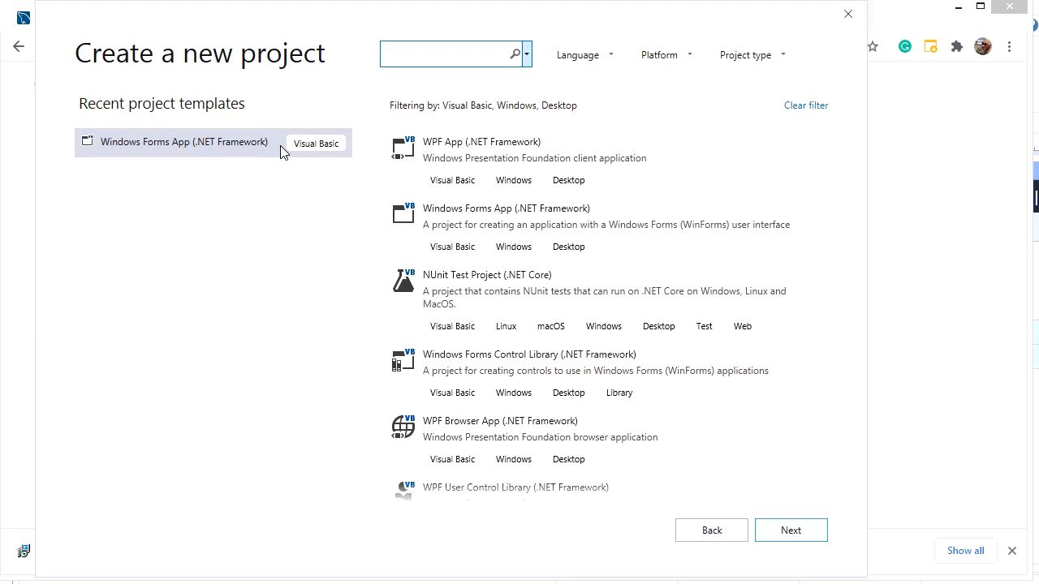
{"action": "mouse_move", "coordinate": [408, 148]}
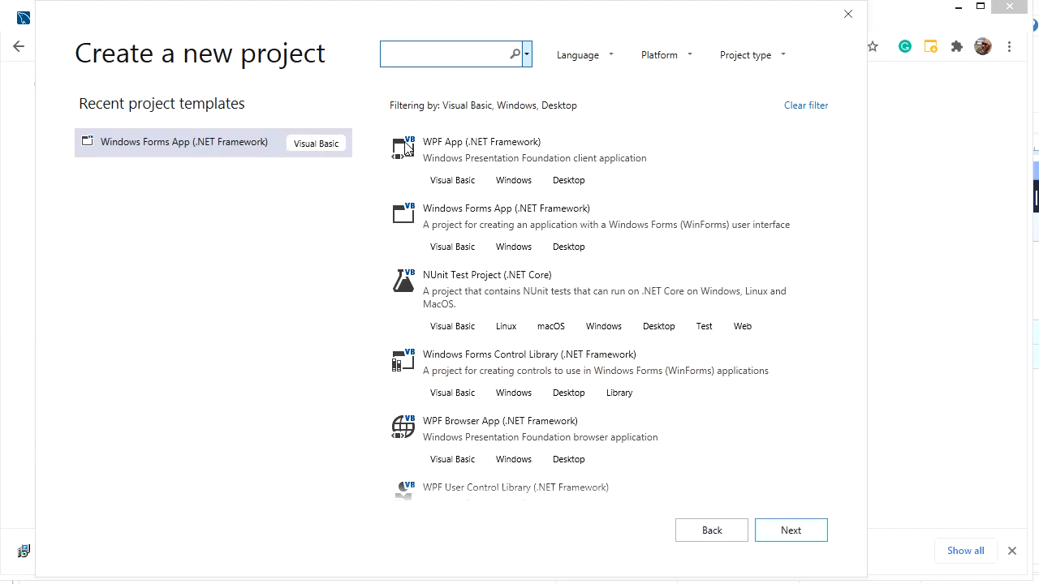
{"action": "left_click", "coordinate": [583, 54]}
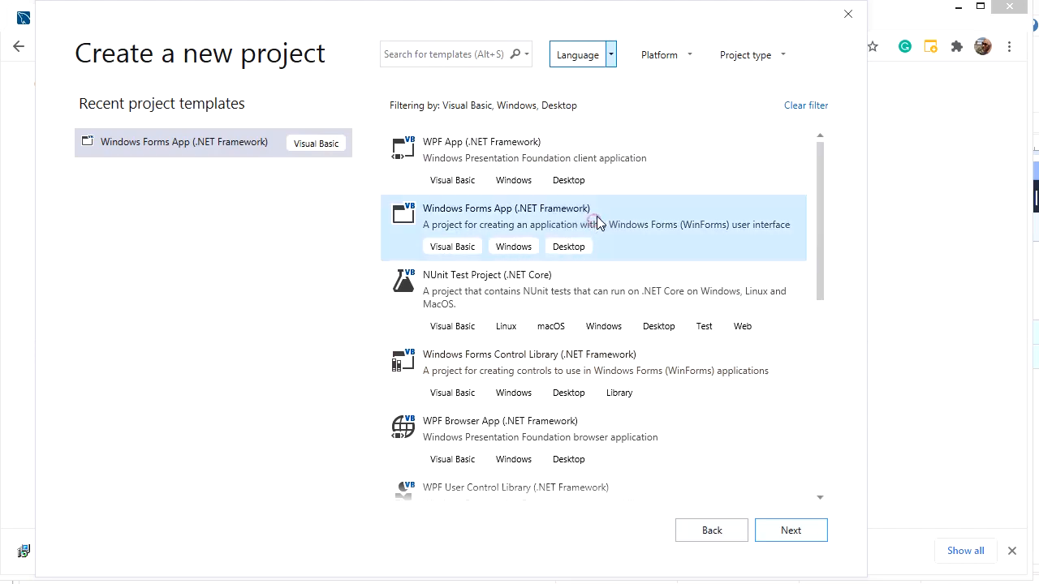
{"action": "left_click", "coordinate": [663, 54]}
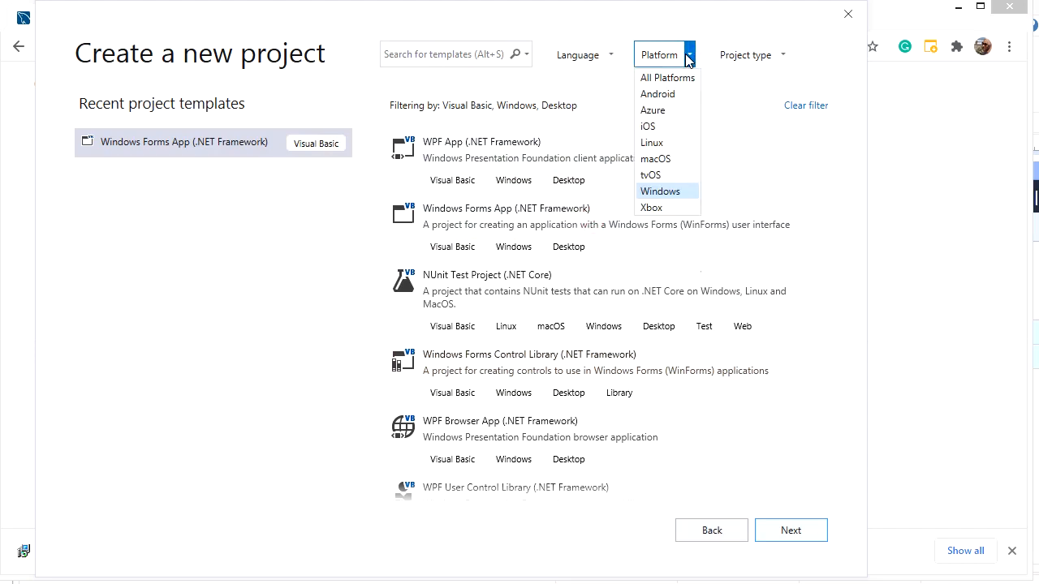
{"action": "left_click", "coordinate": [747, 54]}
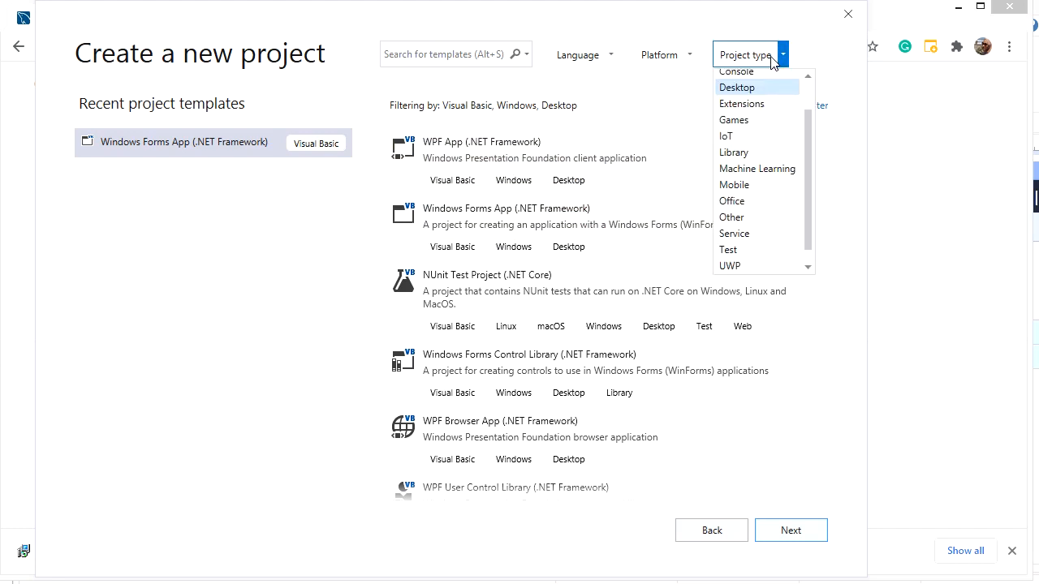
{"action": "left_click", "coordinate": [736, 87]}
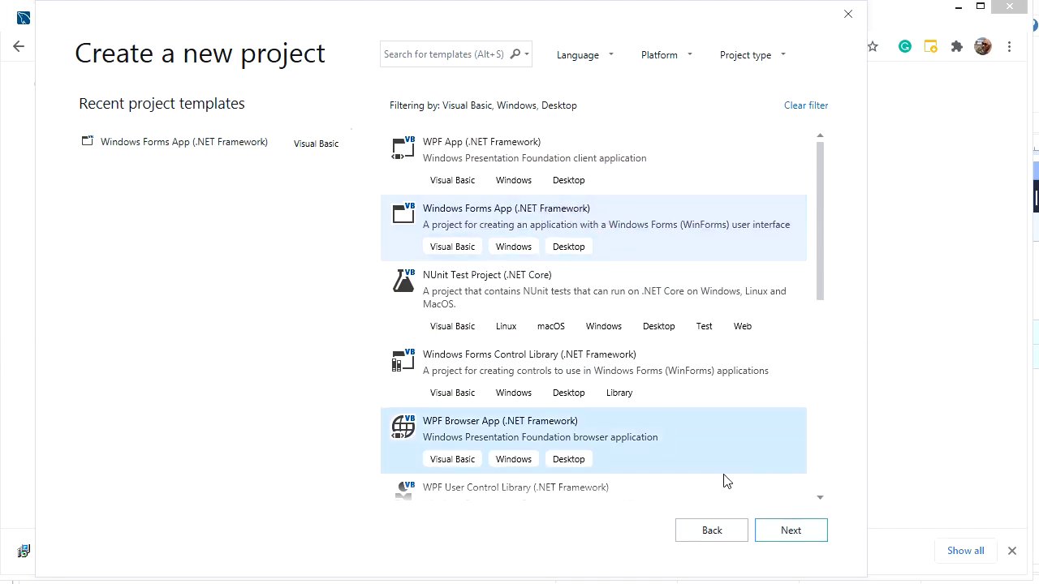
{"action": "left_click", "coordinate": [791, 530]}
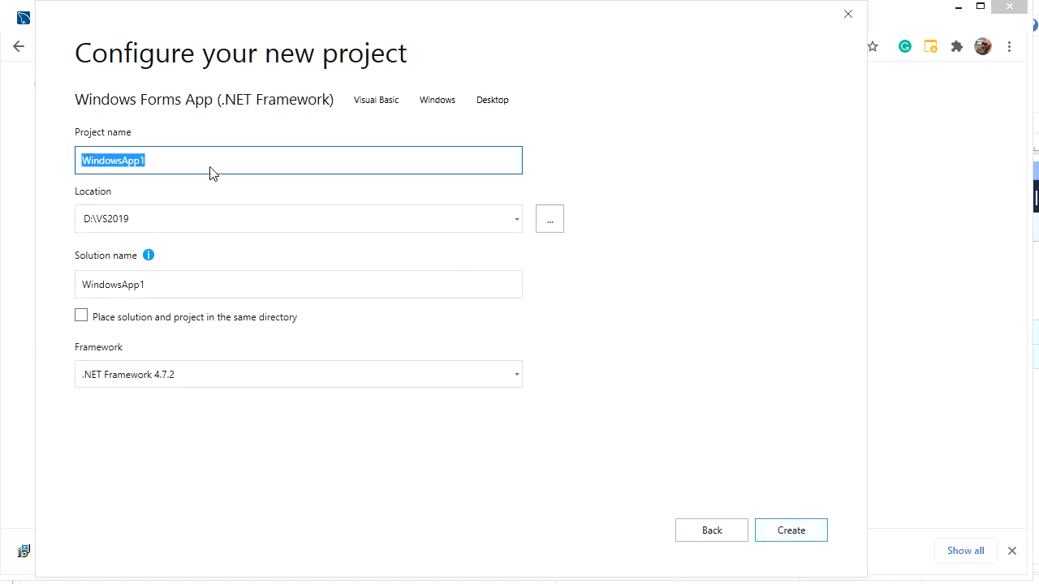
Name the project VBNETMySQL, keep location D:\VS2019, and create it.
{"action": "type", "text": "V"}
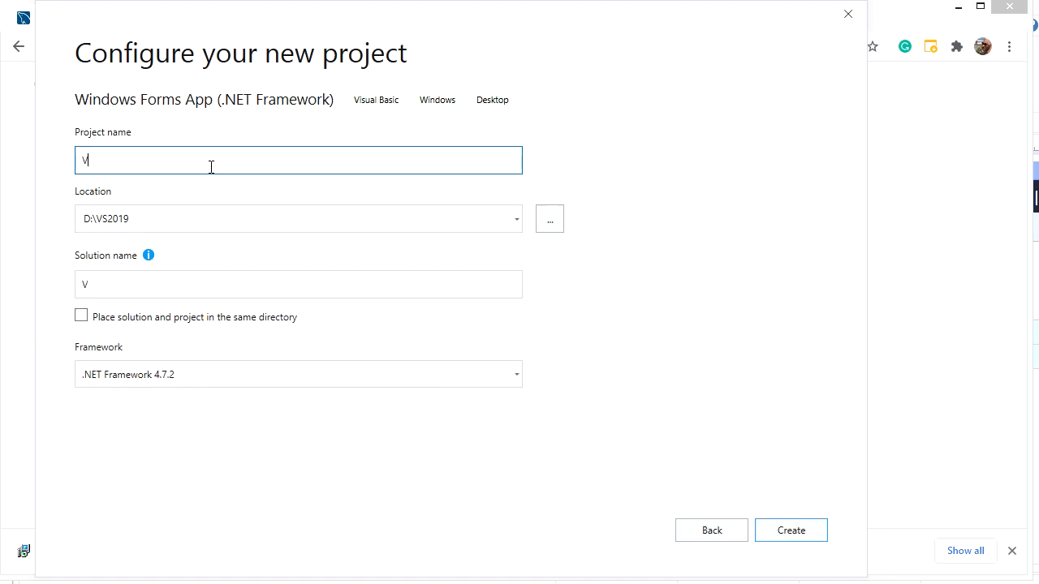
{"action": "type", "text": "BNETMySQ"}
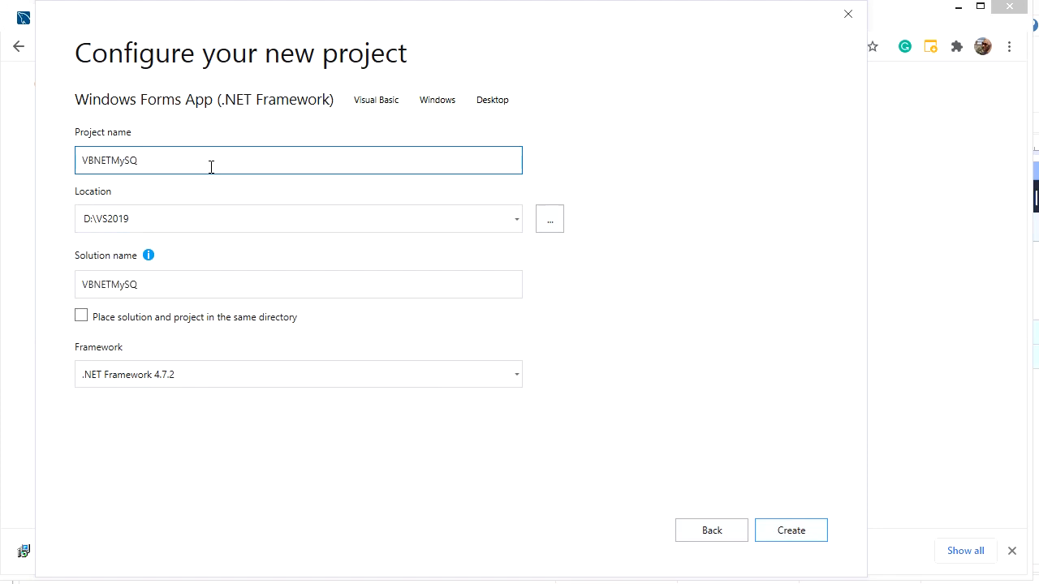
{"action": "left_click", "coordinate": [283, 219]}
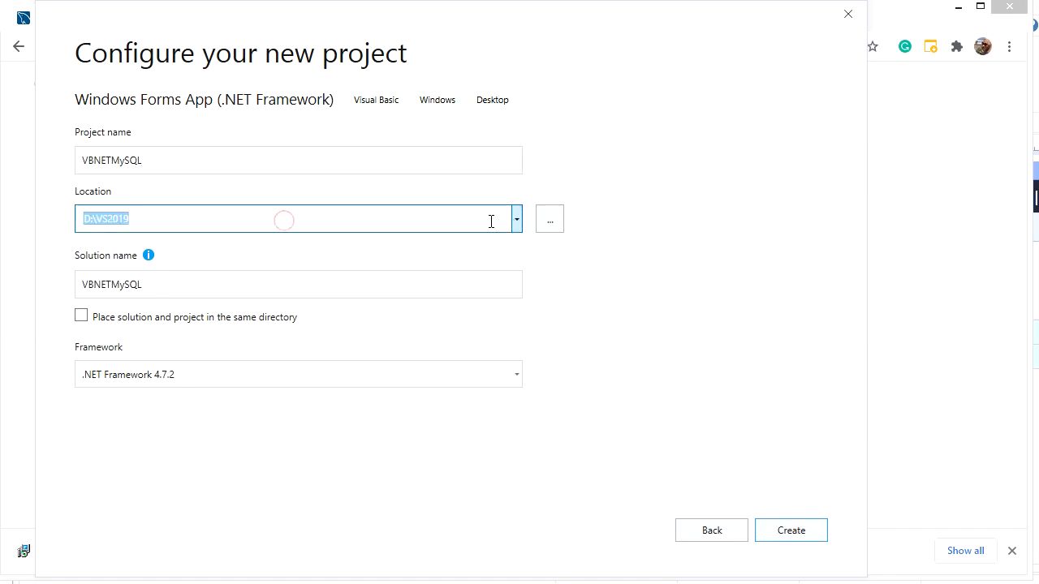
{"action": "left_click", "coordinate": [298, 284]}
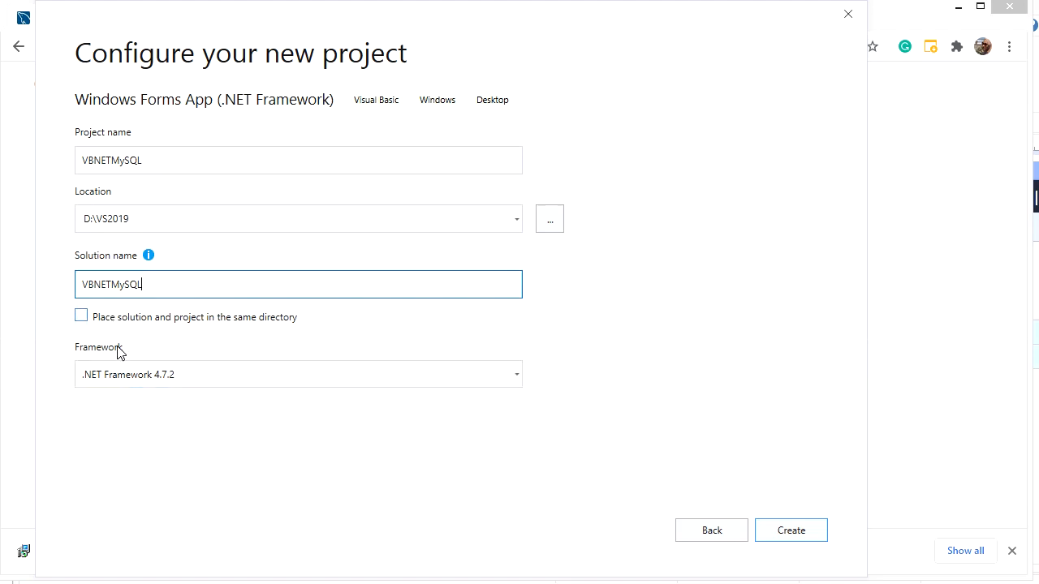
{"action": "mouse_move", "coordinate": [156, 477]}
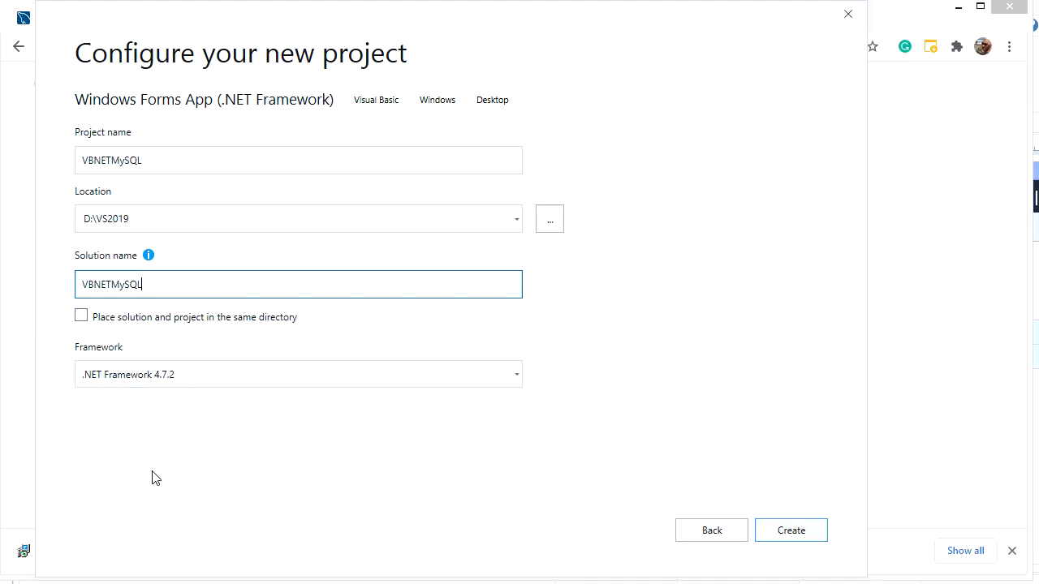
{"action": "left_click", "coordinate": [791, 530]}
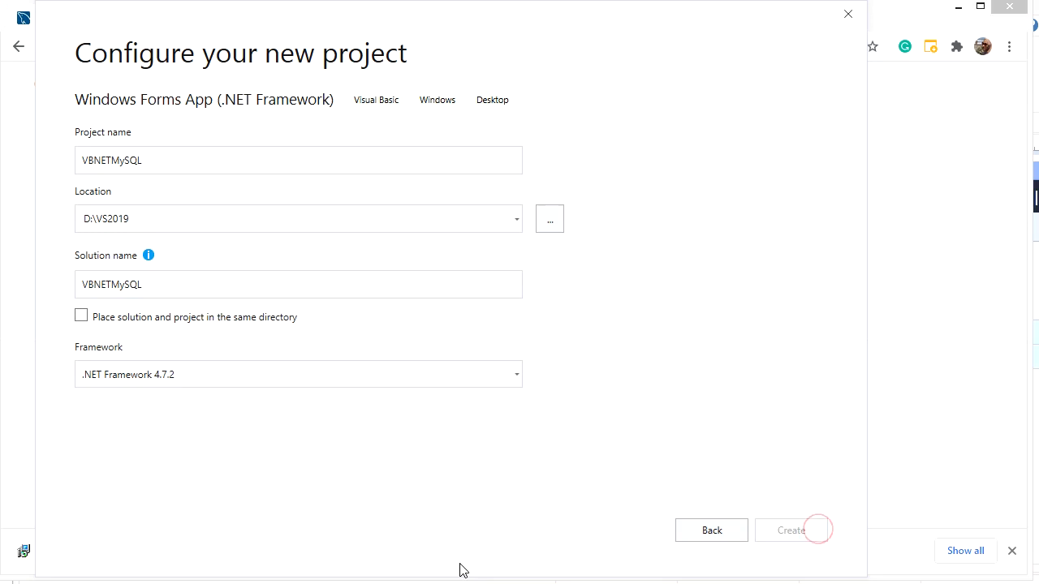
{"action": "left_click", "coordinate": [791, 530]}
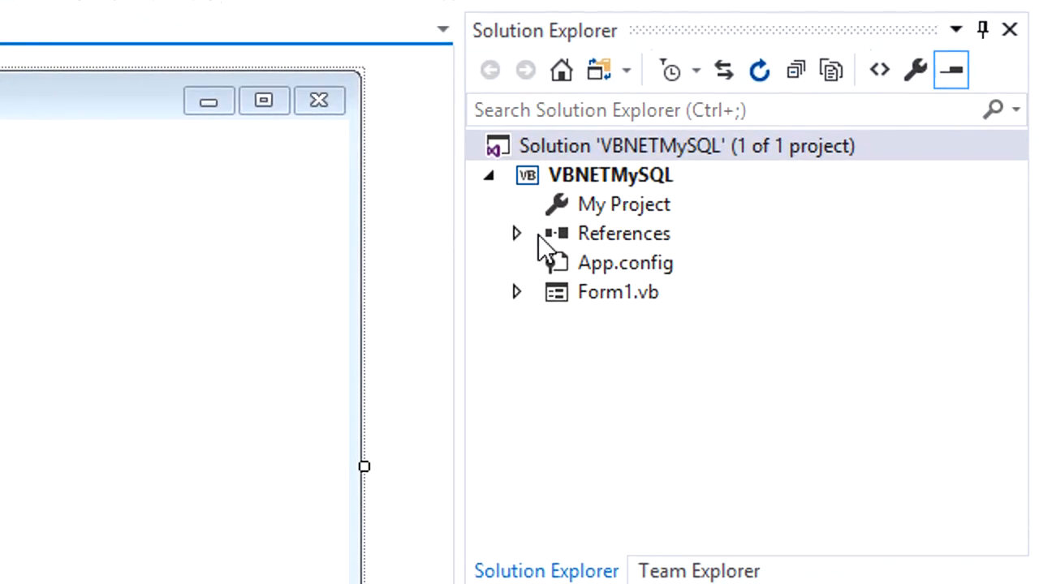
Open Add Reference and browse to the C:\Program Files (x86)\MySQL folder.
{"action": "left_click", "coordinate": [516, 233]}
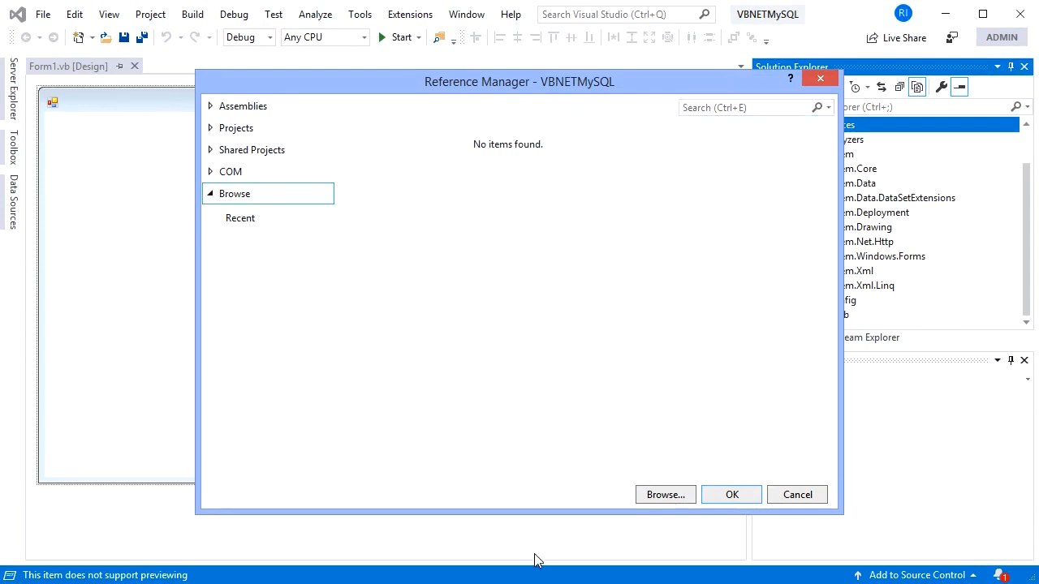
{"action": "left_click", "coordinate": [665, 494]}
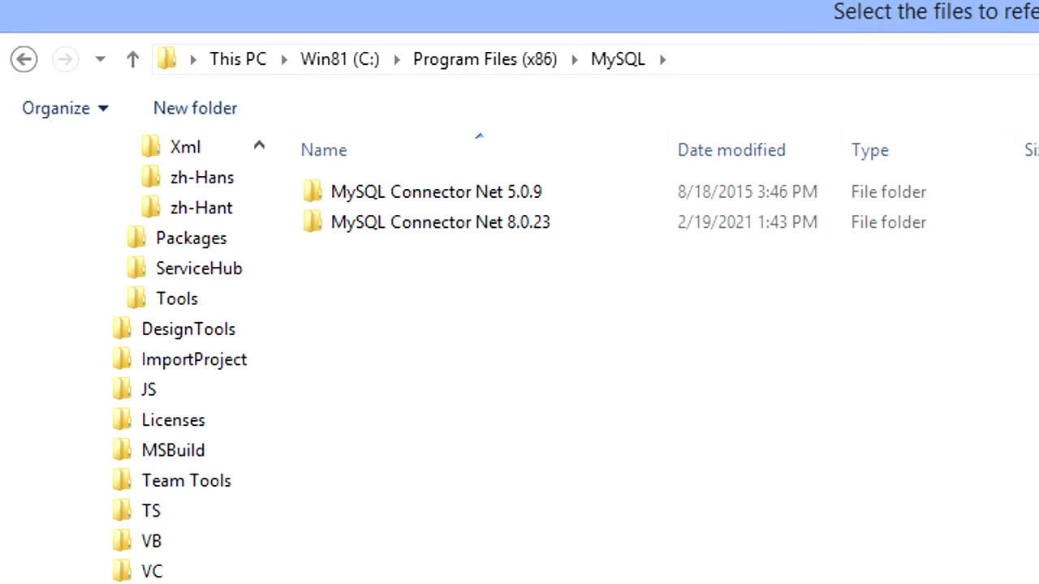
Browse into Connector Net 8.0.23's Assemblies folder and check MySql.Data.dll.
{"action": "left_click", "coordinate": [440, 222]}
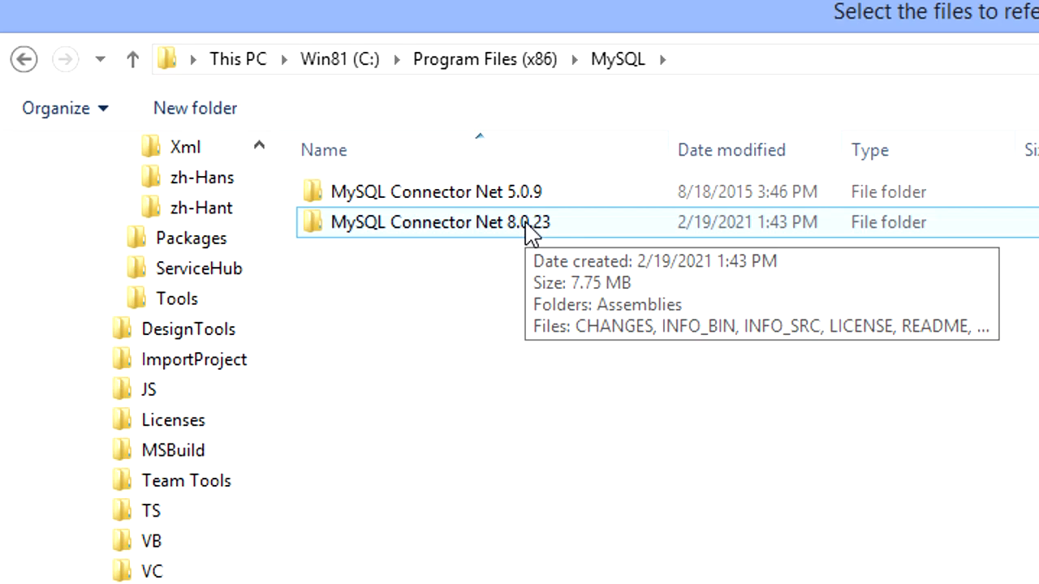
{"action": "double_click", "coordinate": [439, 222]}
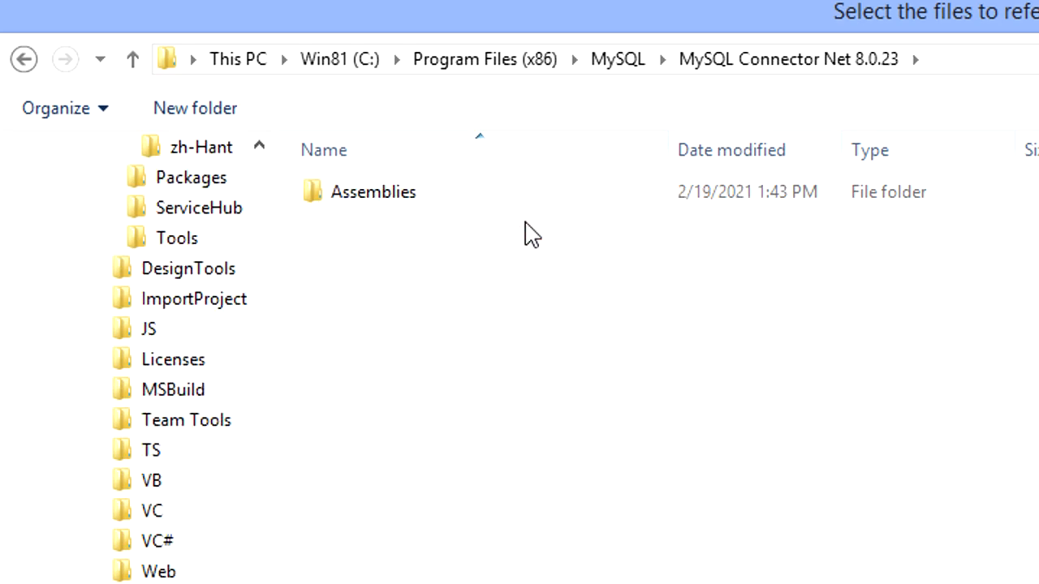
{"action": "left_click", "coordinate": [373, 192]}
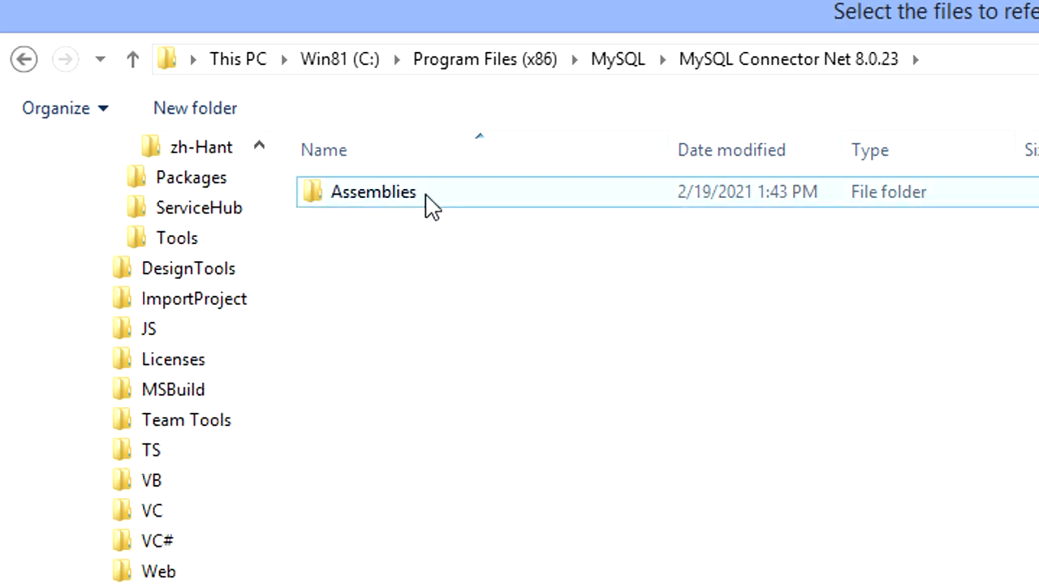
{"action": "double_click", "coordinate": [373, 191]}
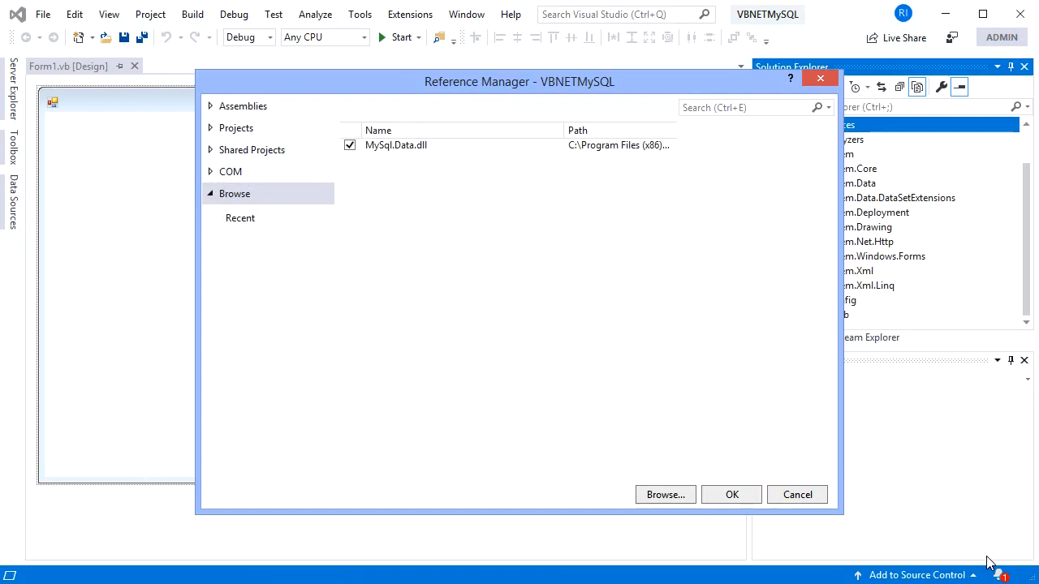
{"action": "mouse_move", "coordinate": [841, 546]}
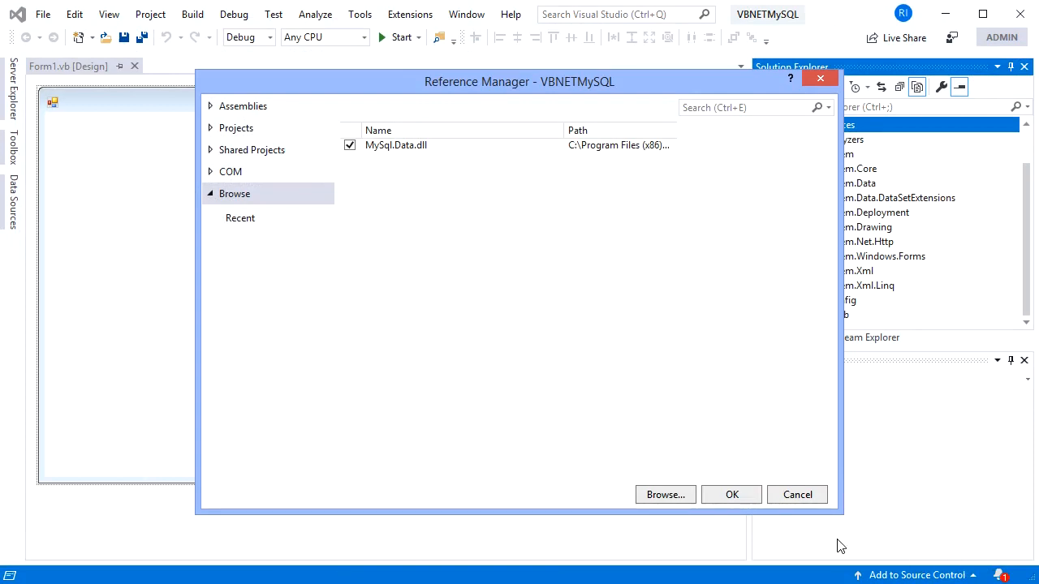
Confirm the MySql.Data reference and place a Toolbox button centred on Form1.
{"action": "left_click", "coordinate": [730, 495]}
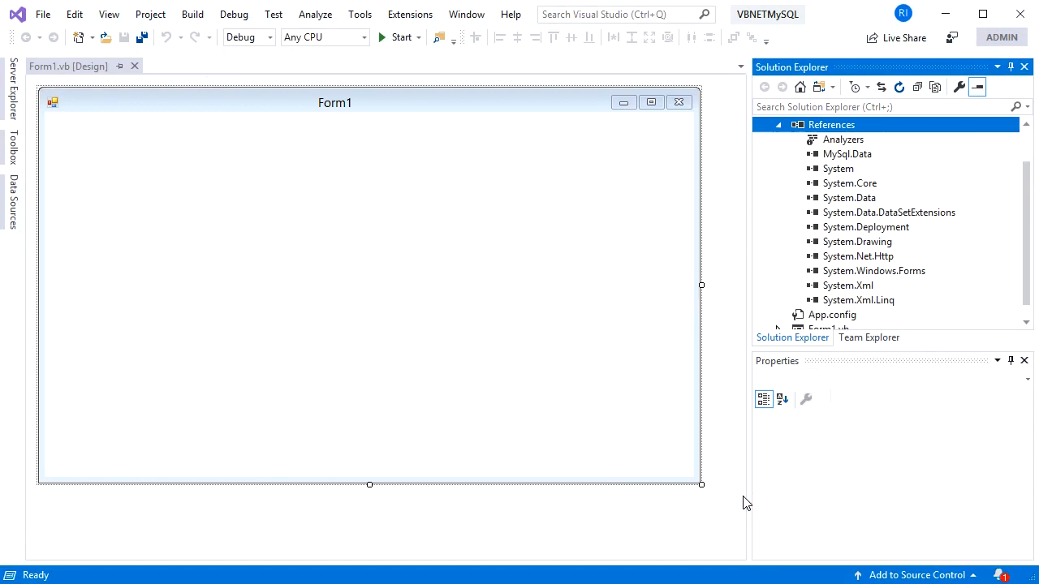
{"action": "left_click", "coordinate": [13, 150]}
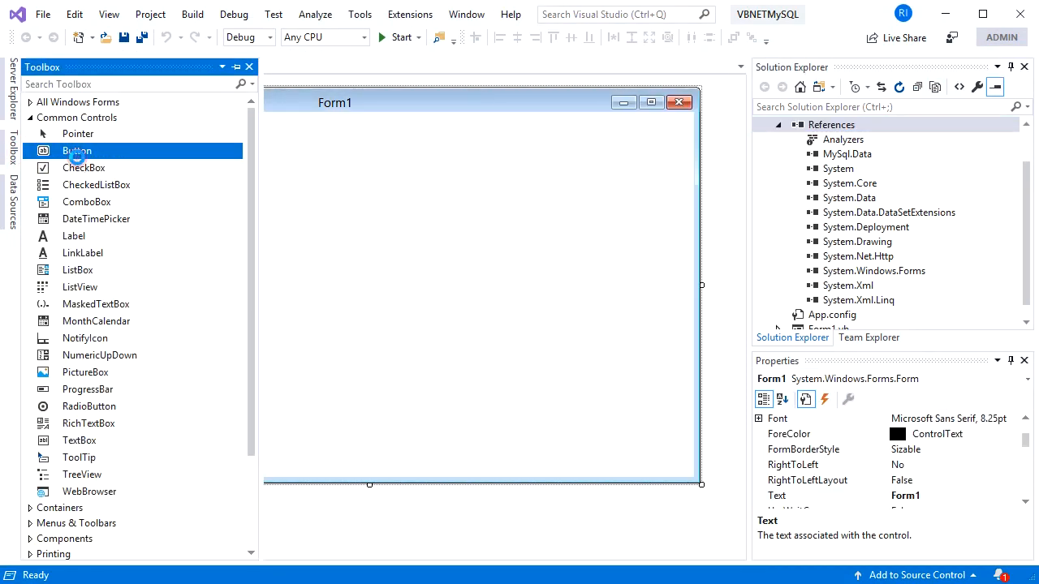
{"action": "double_click", "coordinate": [77, 151]}
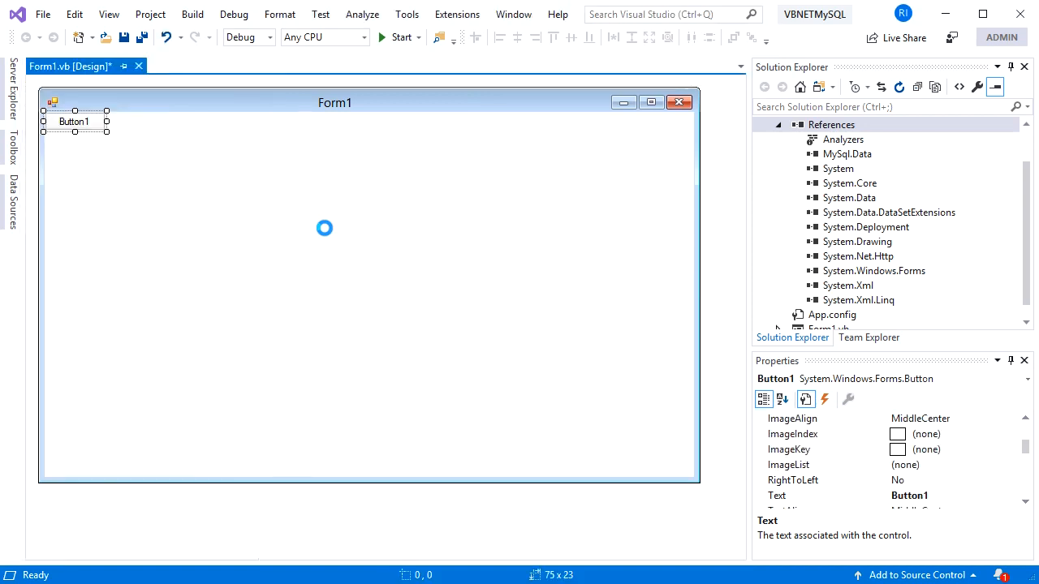
{"action": "left_click_drag", "start_coordinate": [73, 122], "coordinate": [158, 198]}
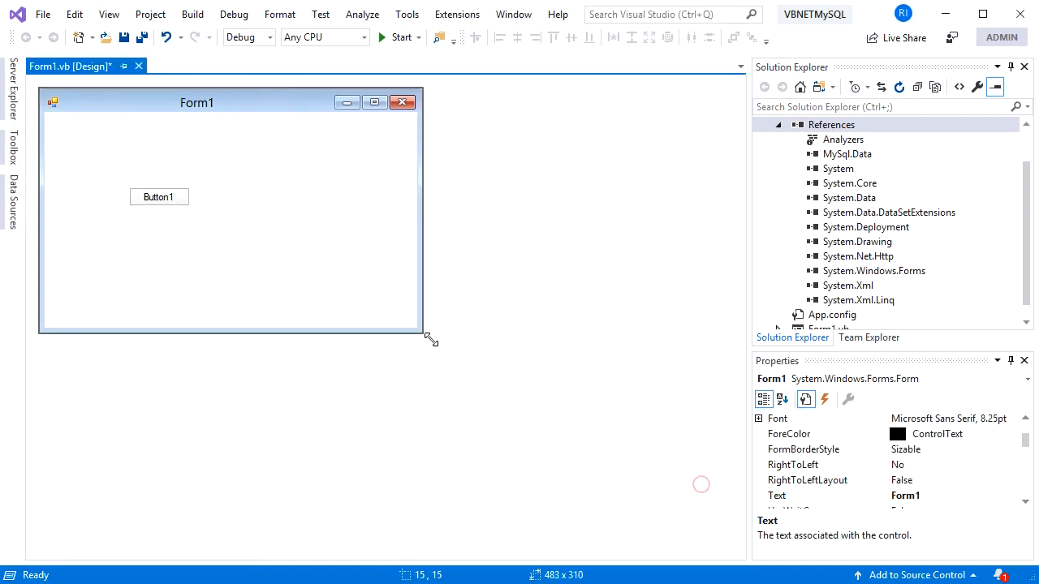
{"action": "left_click", "coordinate": [160, 196]}
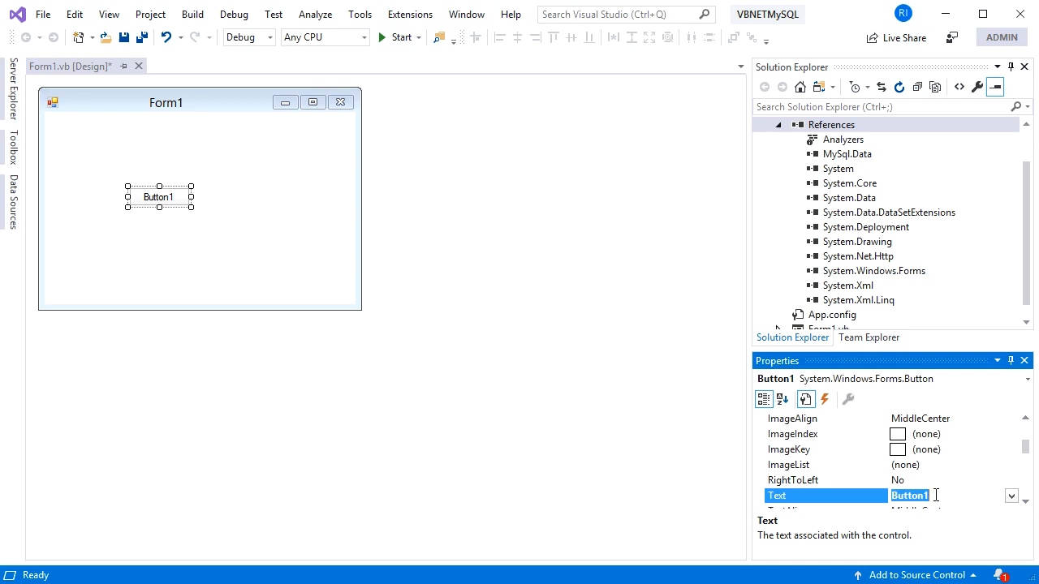
Set the button text to 'Check Connection', name it btnConnection, and generate its click handler.
{"action": "type", "text": "Check Connect"}
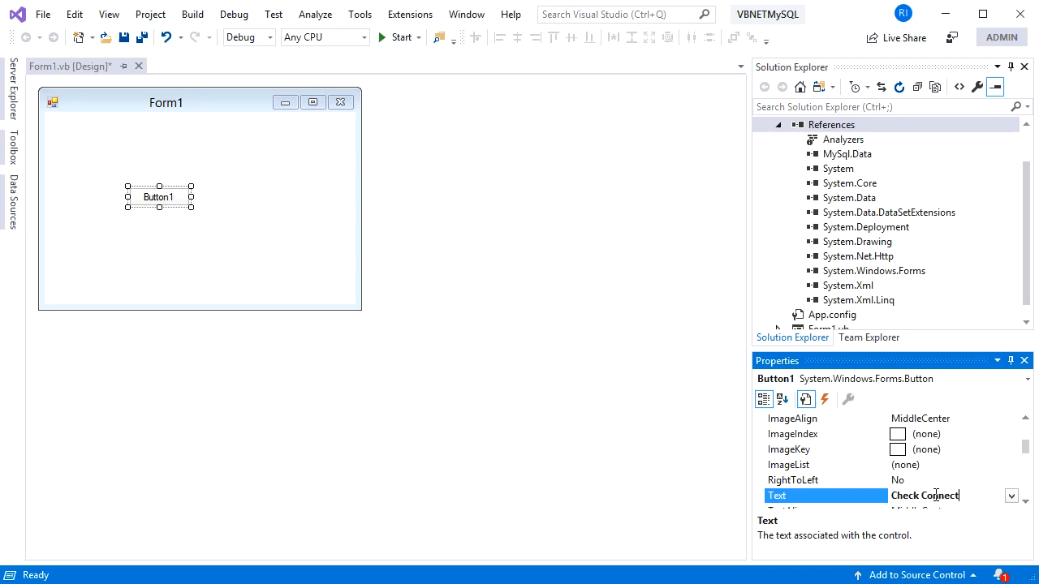
{"action": "type", "text": "Check Connection"}
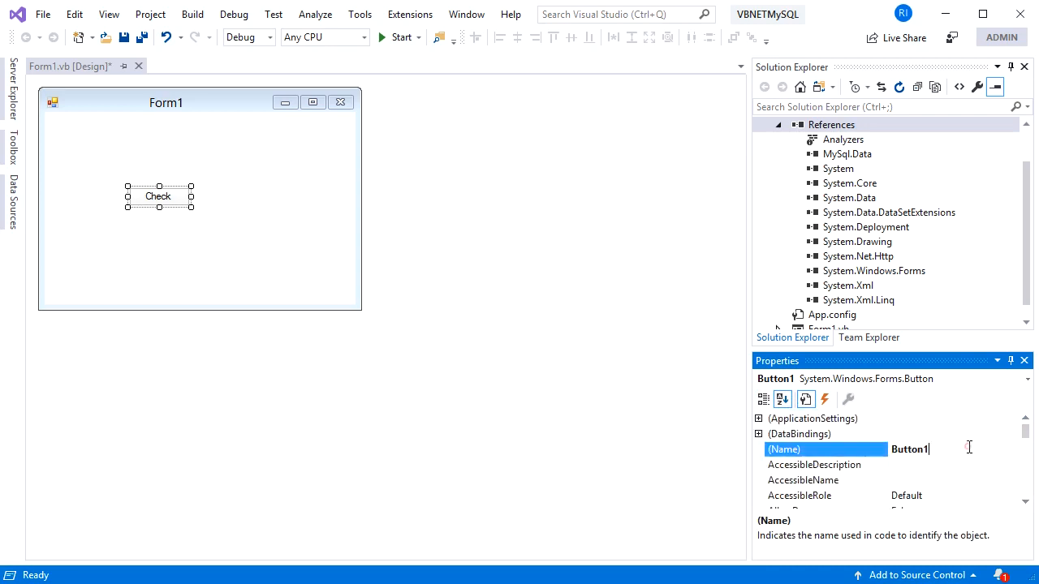
{"action": "type", "text": "btnConnectio"}
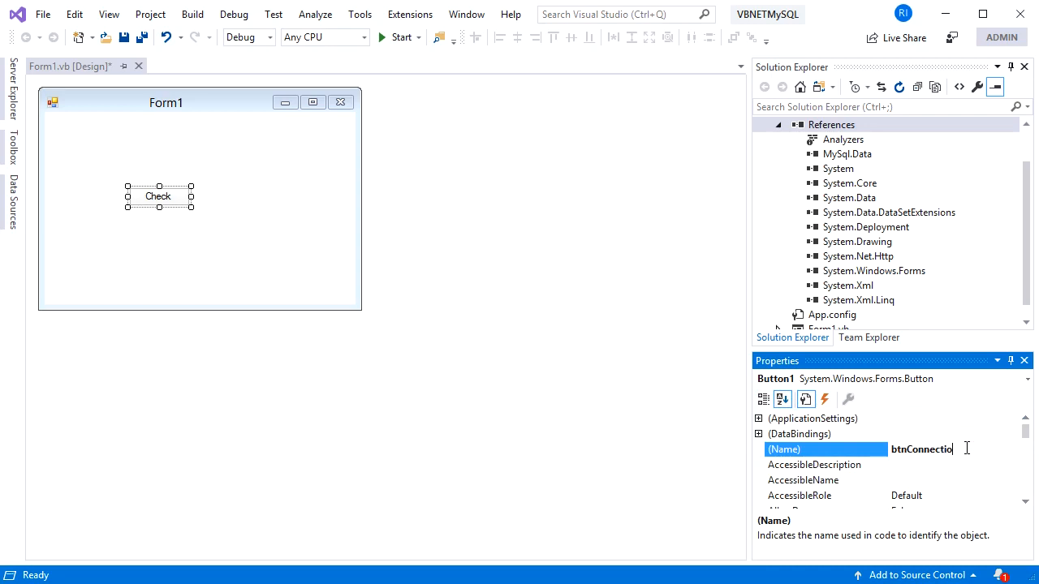
{"action": "key", "text": "enter"}
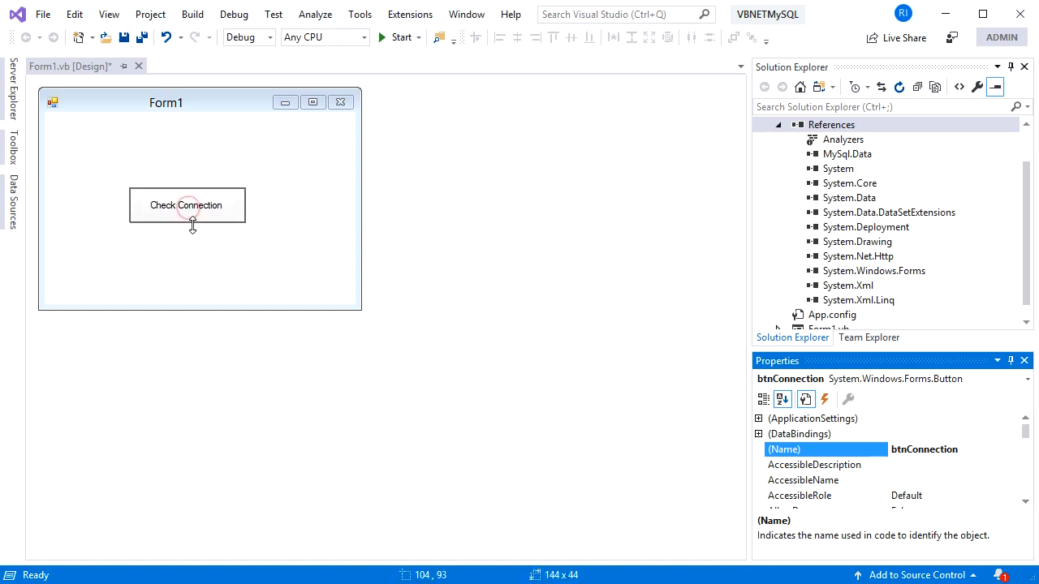
{"action": "left_click", "coordinate": [186, 205]}
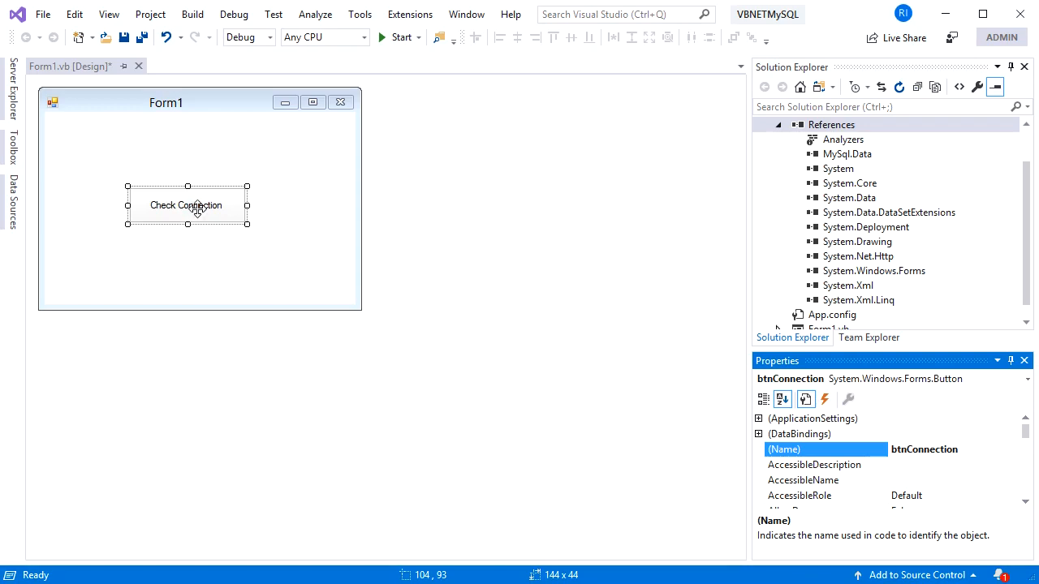
{"action": "double_click", "coordinate": [186, 205]}
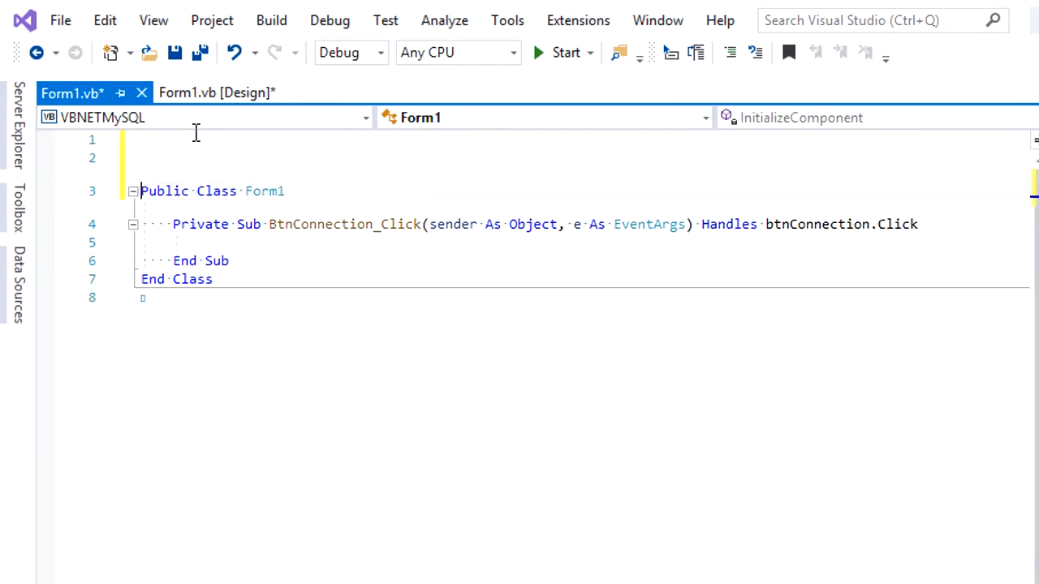
Add 'Imports MySql.Data.MySqlClient' and 'Dim conn As MySqlConnection' to Form1.vb.
{"action": "type", "text": "Imports"}
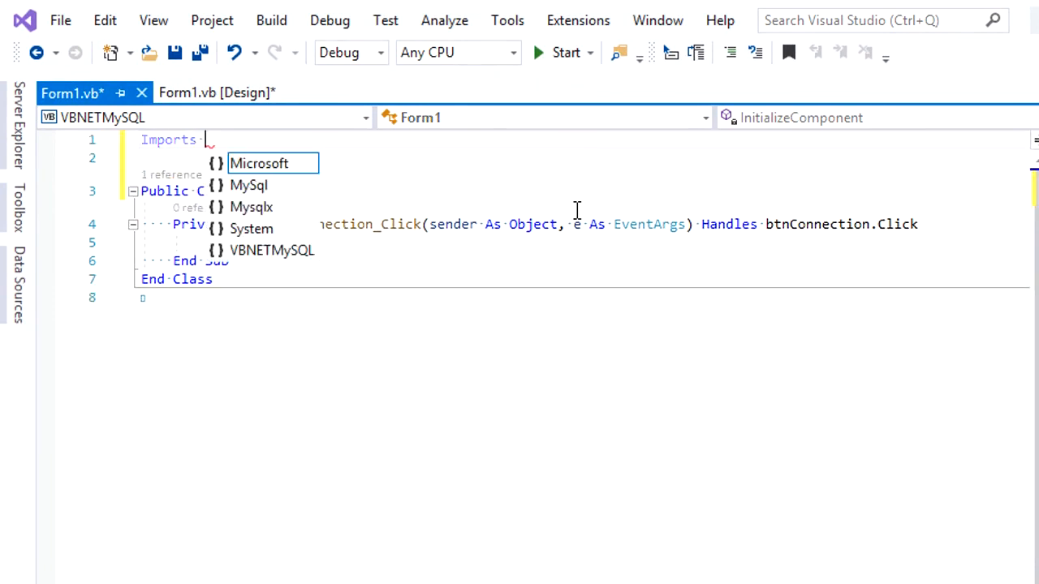
{"action": "type", "text": "MySql"}
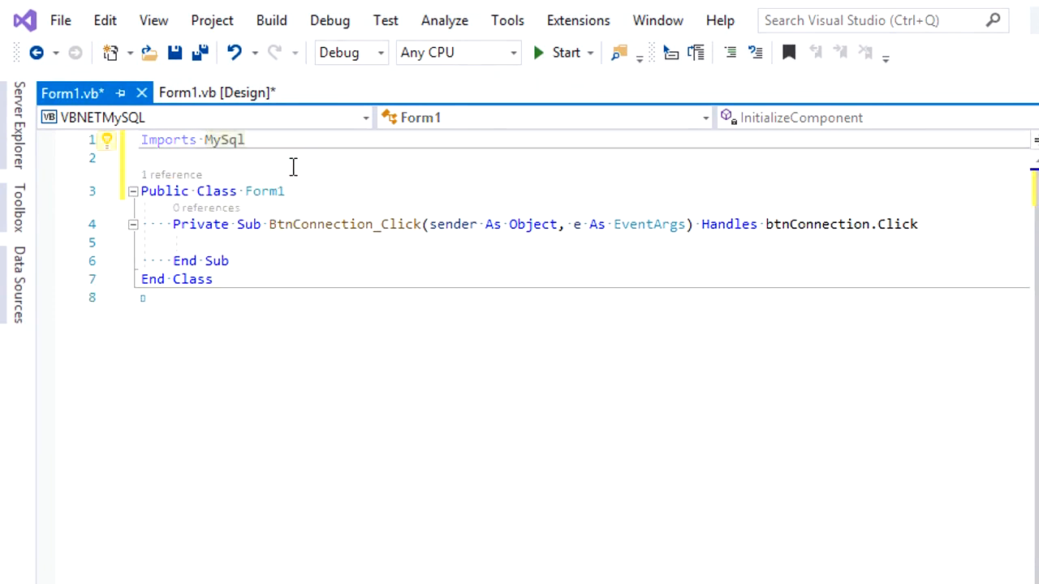
{"action": "type", "text": ".Data.MySqlClient"}
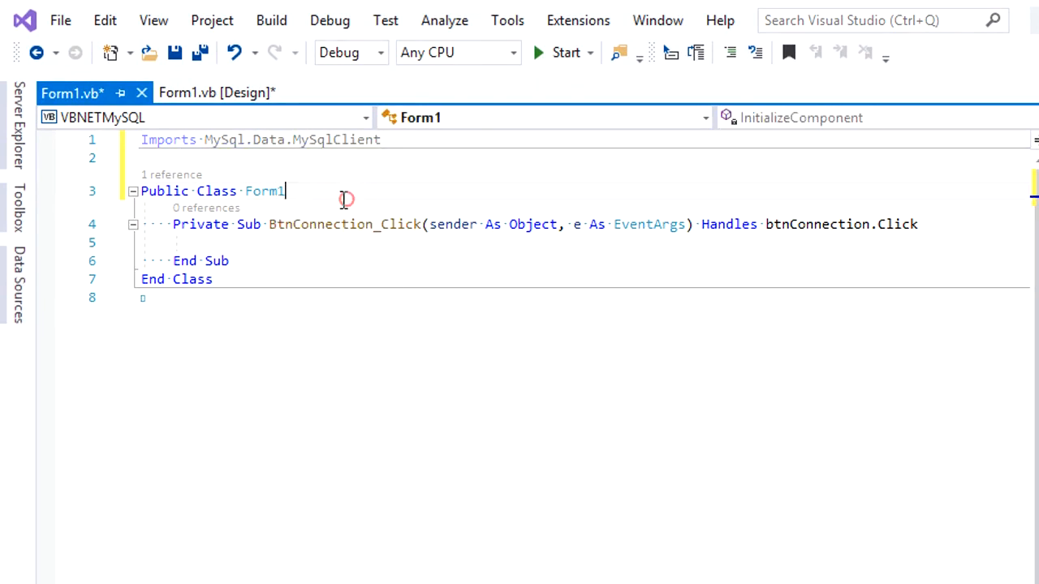
{"action": "type", "text": "Dim"}
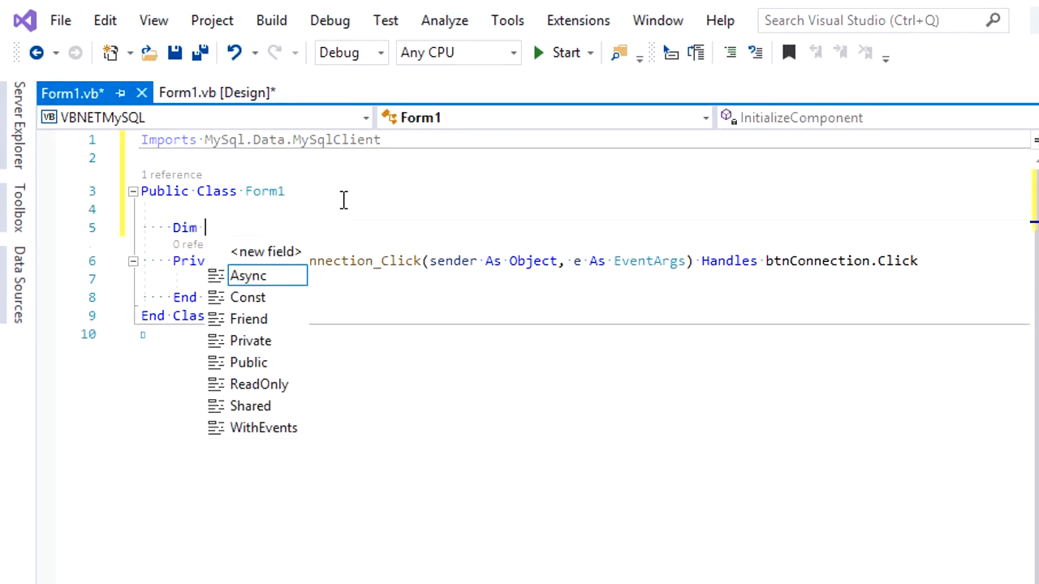
{"action": "type", "text": "conn As My"}
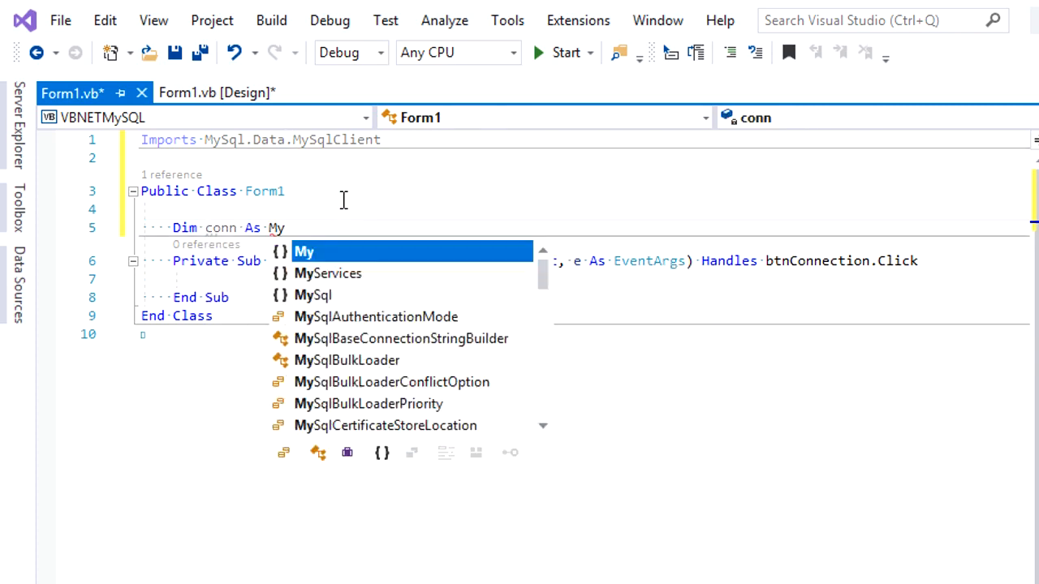
{"action": "type", "text": "sqlcon"}
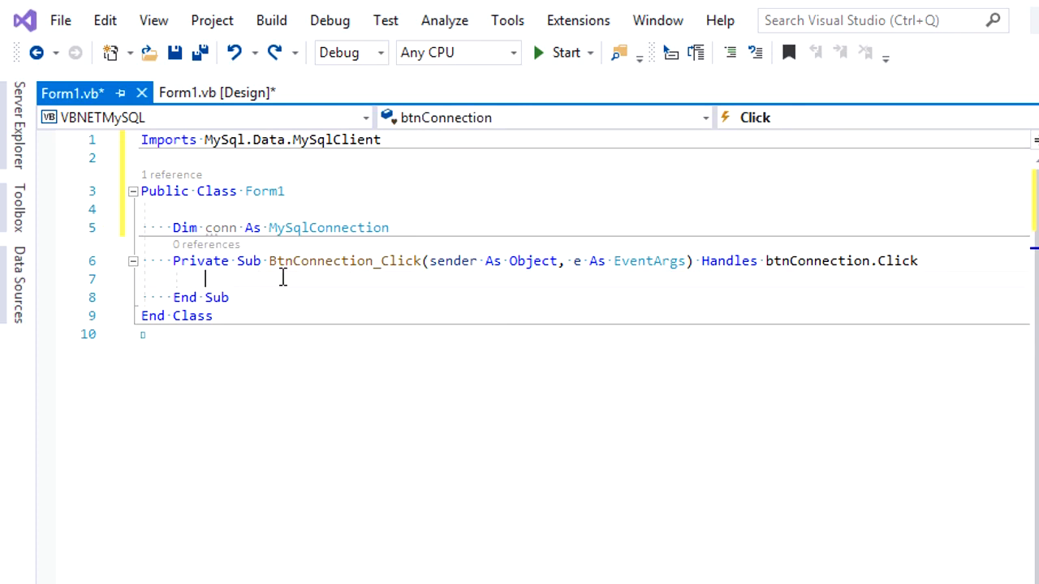
Instantiate conn as a New MySqlConnection and start its ConnectionString with server=localhost.
{"action": "type", "text": "conn ="}
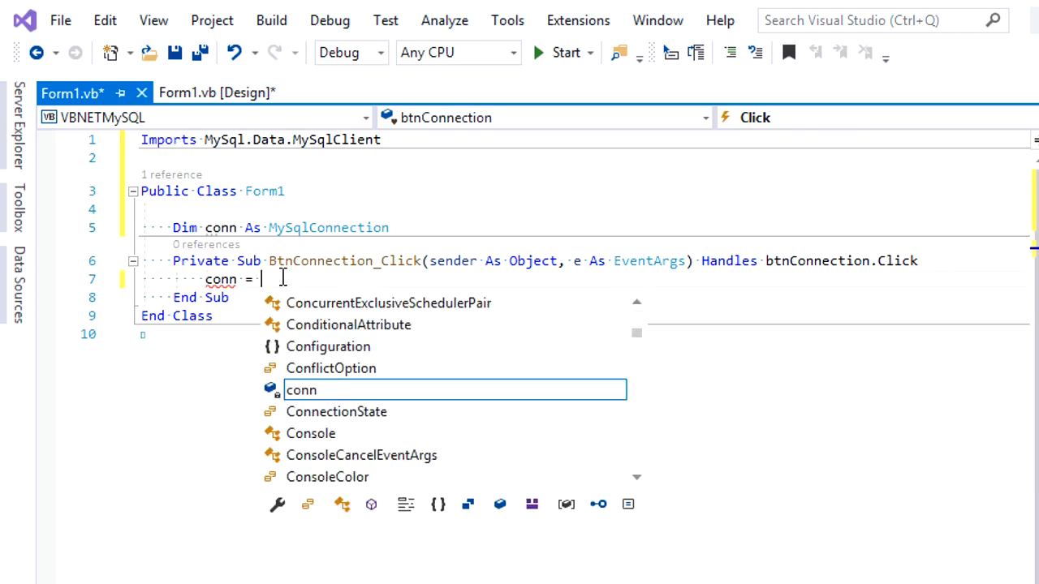
{"action": "type", "text": "New mysql"}
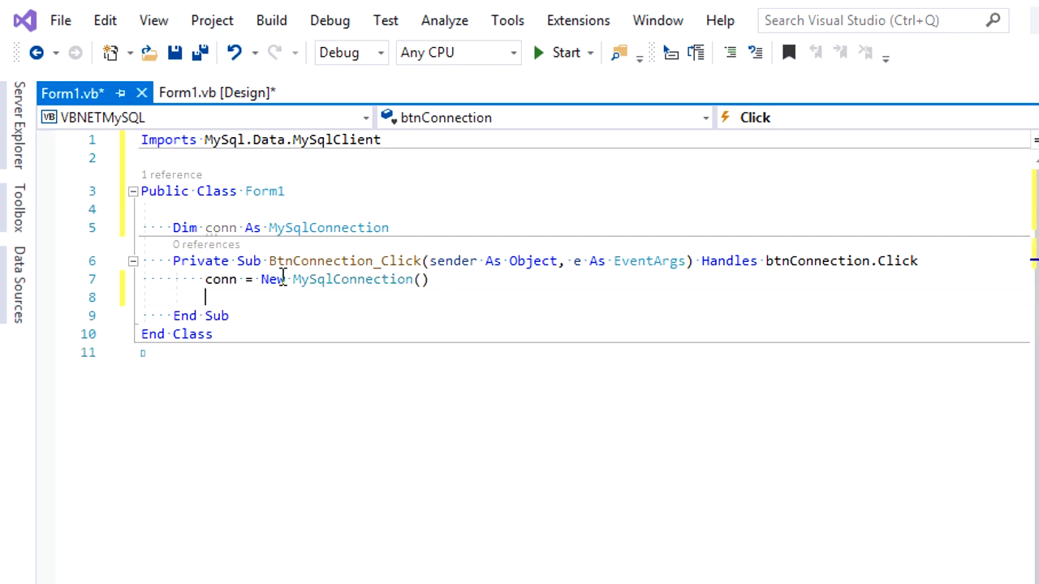
{"action": "type", "text": "conn"}
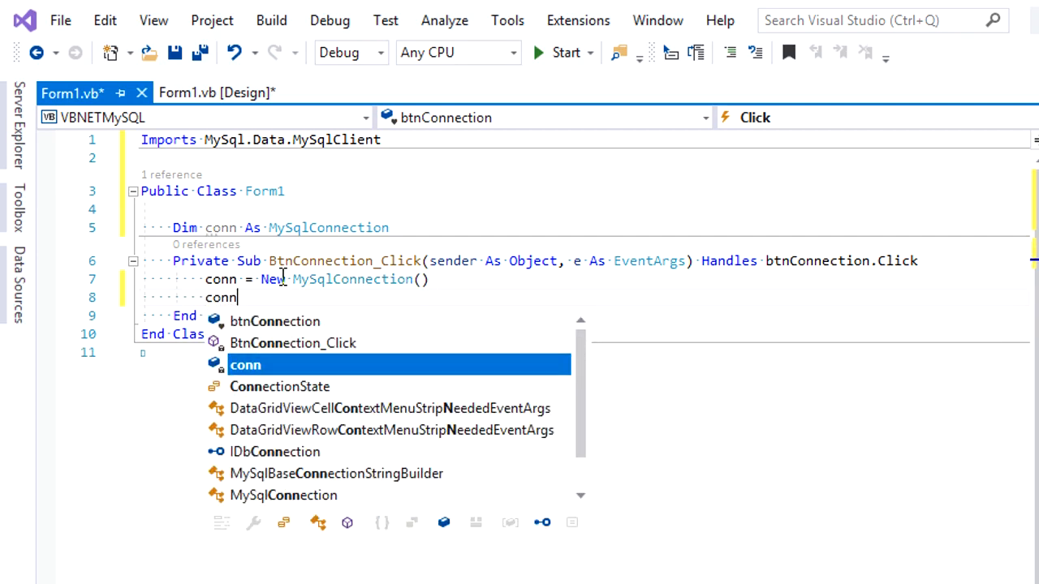
{"action": "type", "text": ".ConnectionString"}
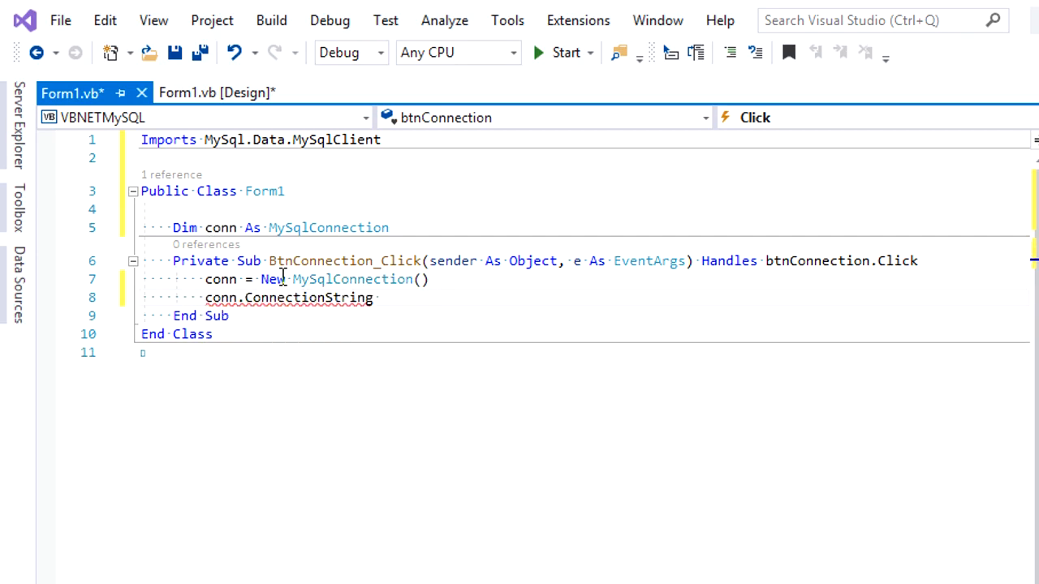
{"action": "type", "text": "="}
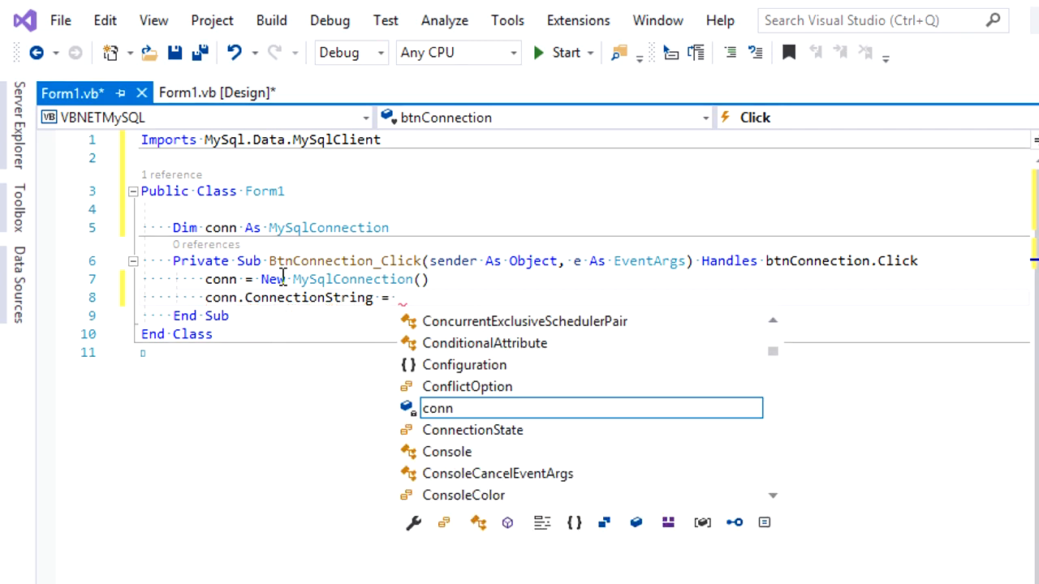
{"action": "type", "text": "server=\""}
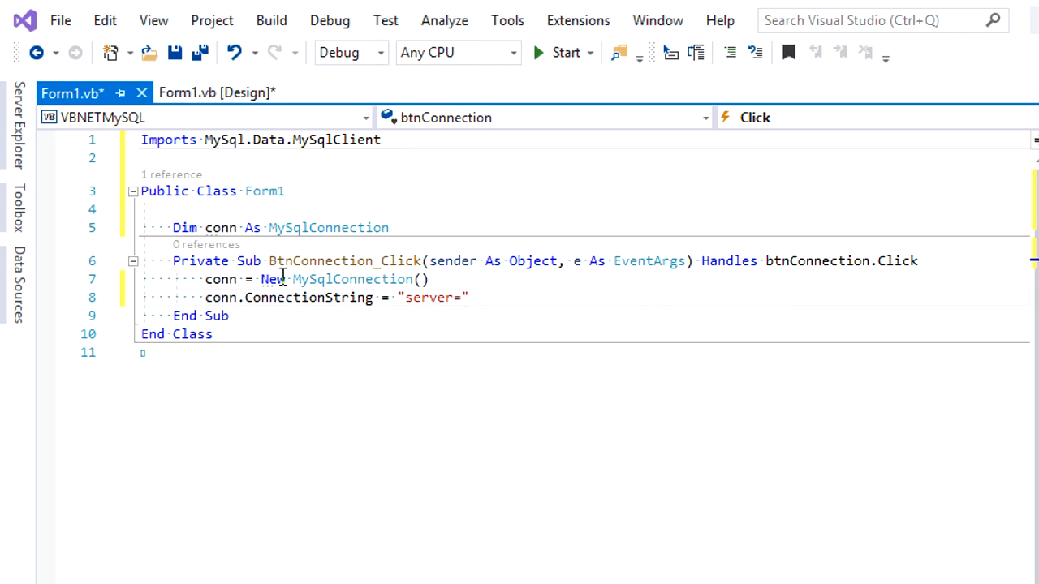
{"action": "type", "text": "local"}
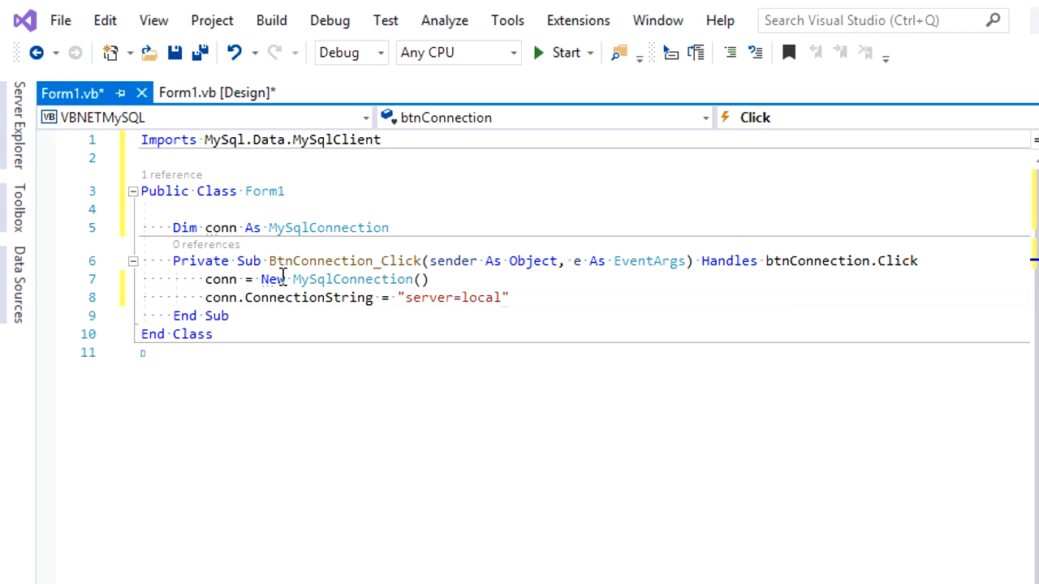
{"action": "type", "text": "host"}
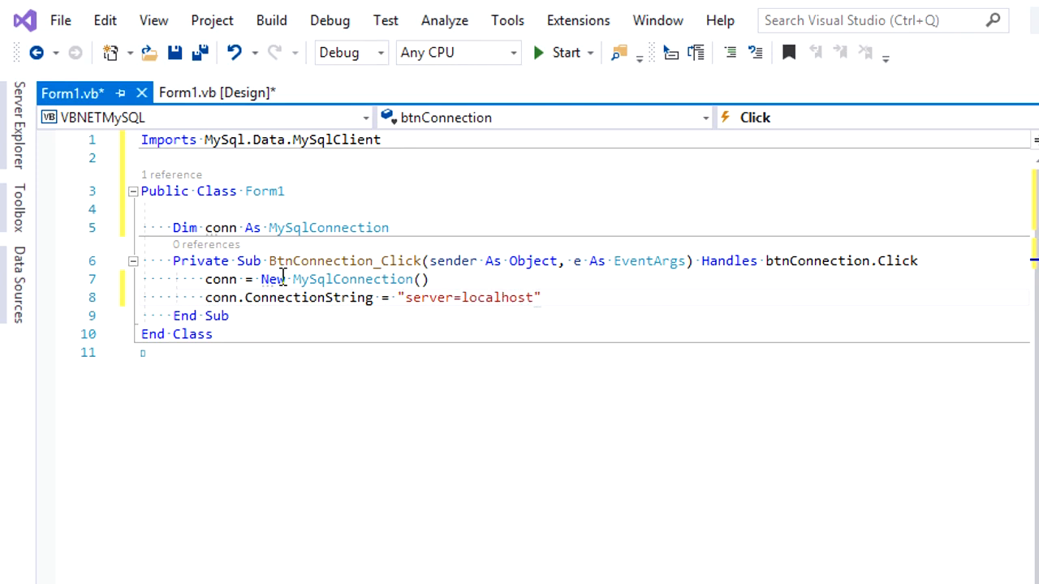
Finish the string with user id=root, empty password, database=latihan, then begin a Try block.
{"action": "type", "text": ";use"}
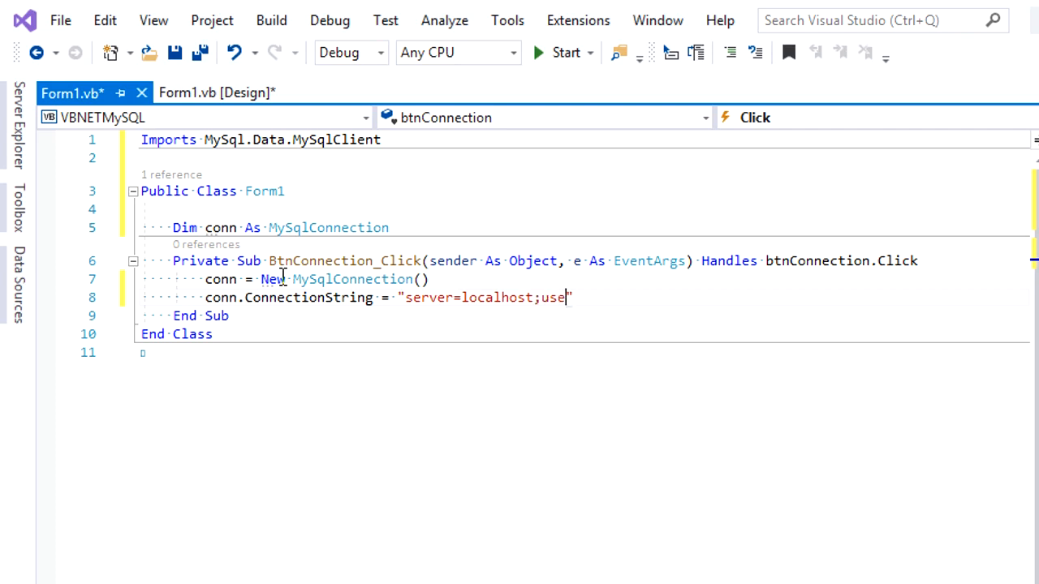
{"action": "type", "text": "r"}
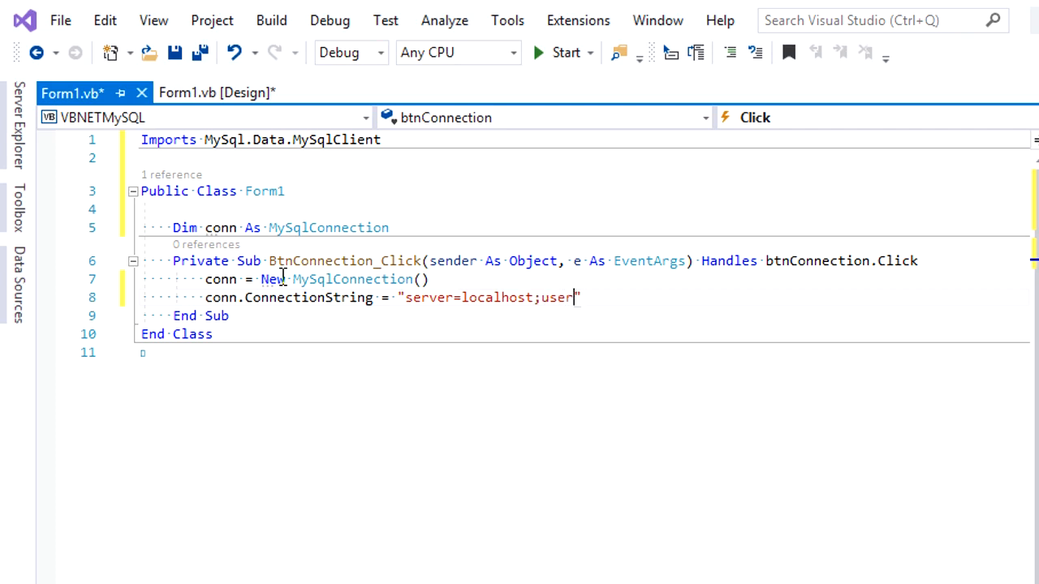
{"action": "type", "text": "id="}
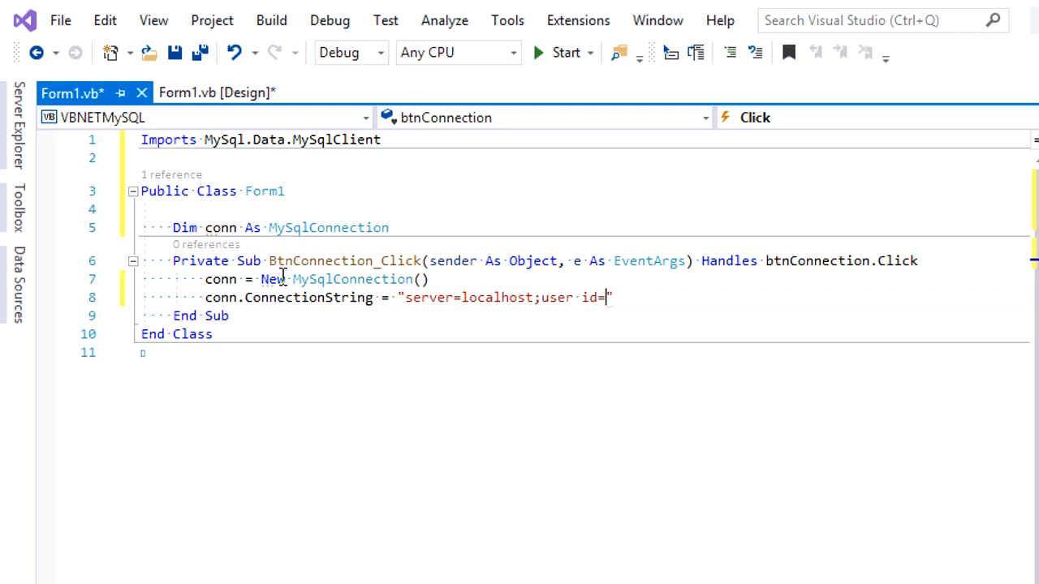
{"action": "type", "text": "root"}
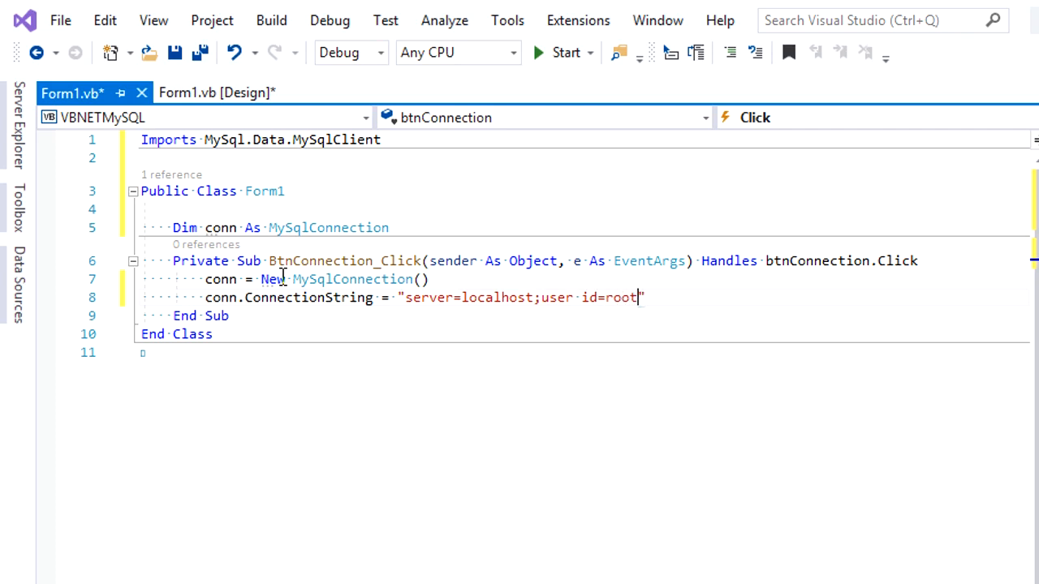
{"action": "type", "text": ";p"}
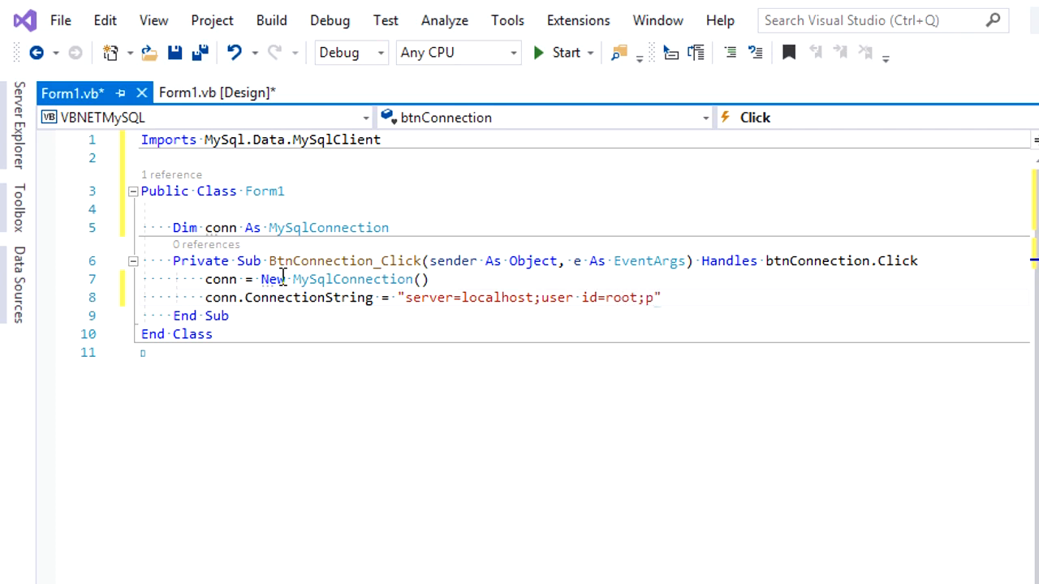
{"action": "type", "text": "assword="}
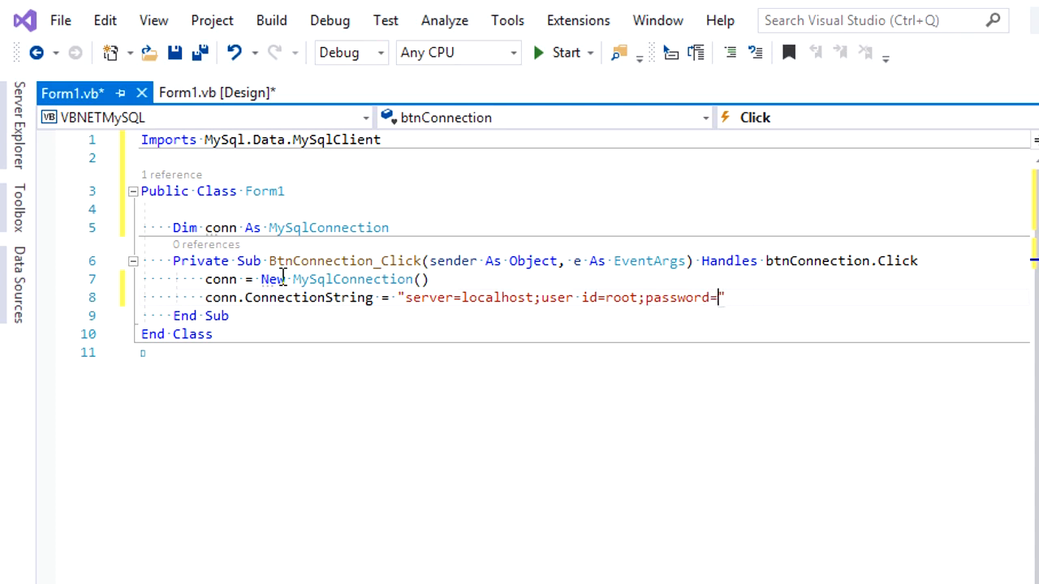
{"action": "type", "text": ";"}
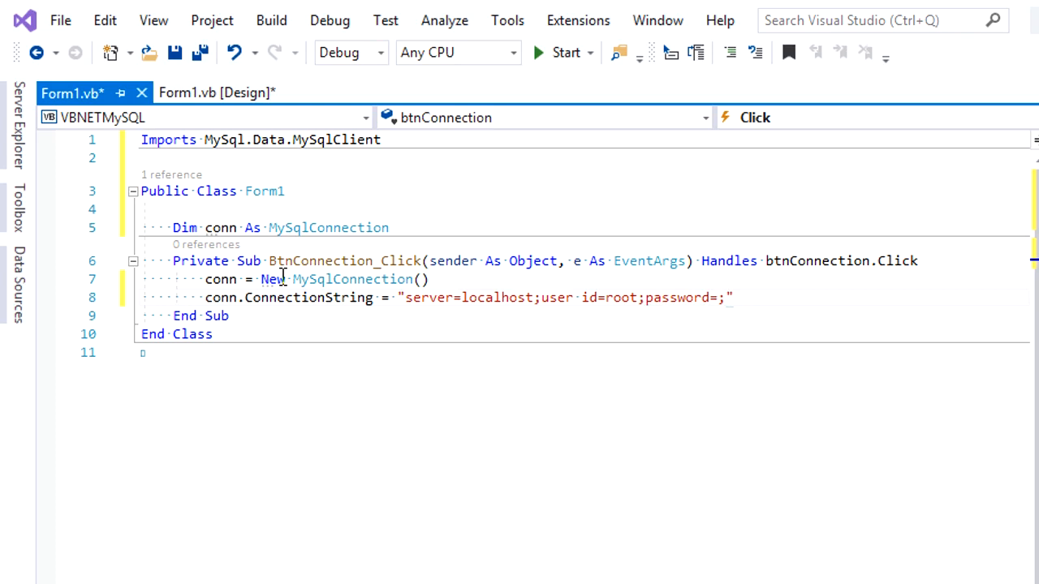
{"action": "type", "text": "database=la"}
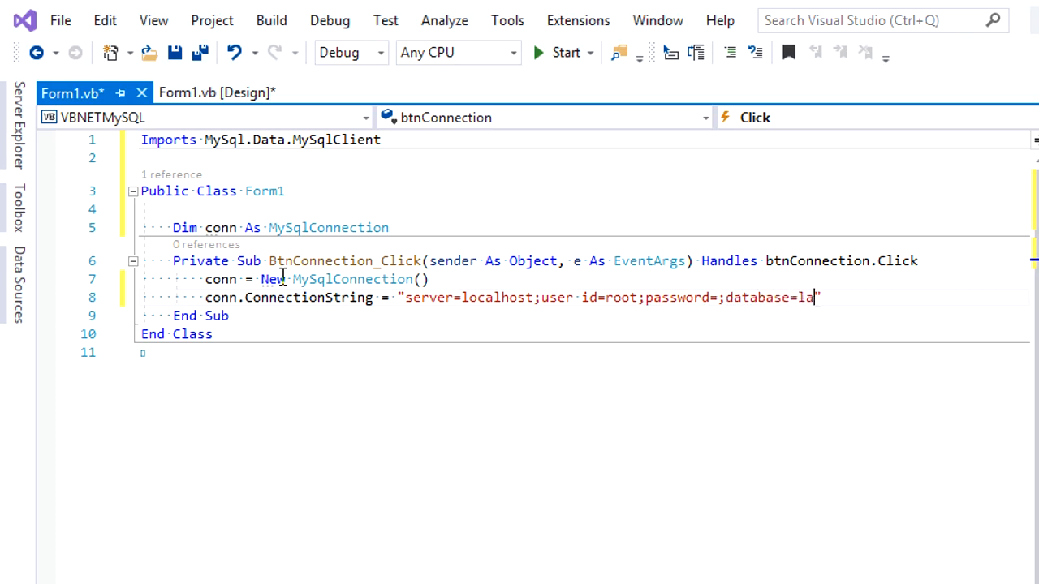
{"action": "type", "text": "tihan"}
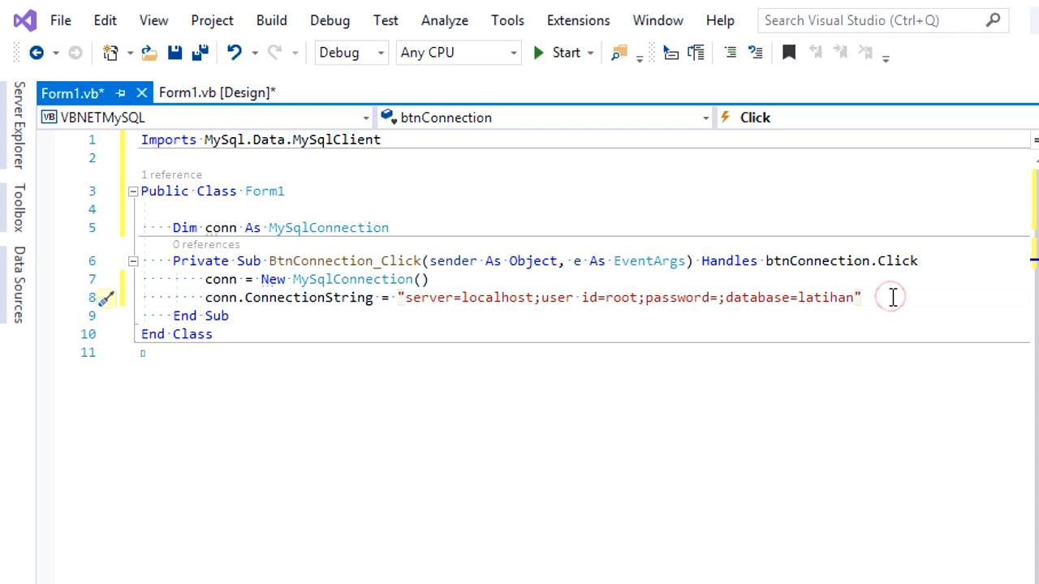
{"action": "type", "text": "try"}
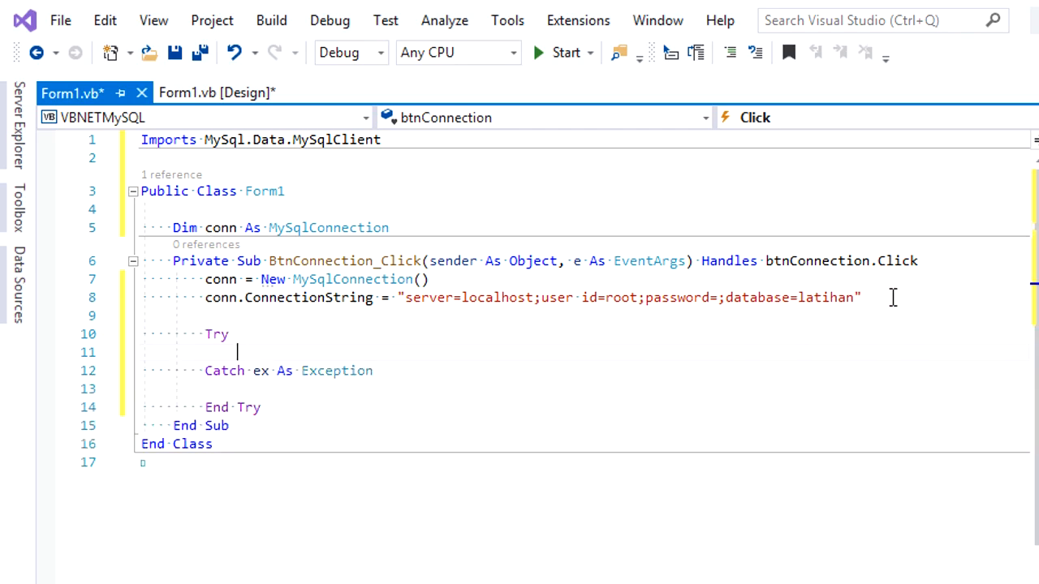
In the Try block, open conn, show a "Connected" message box, then close conn.
{"action": "type", "text": "conn.Open"}
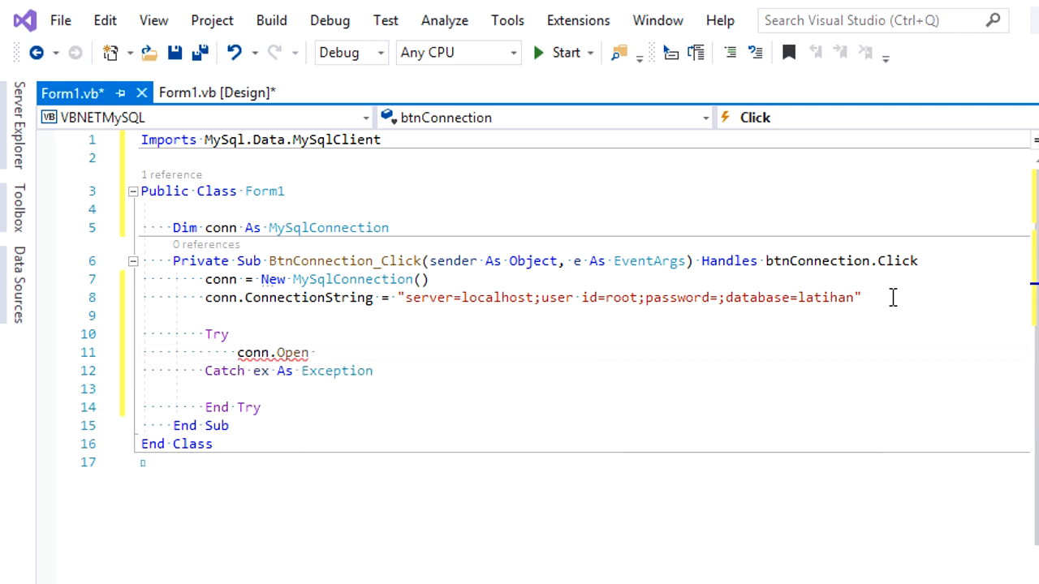
{"action": "type", "text": "()"}
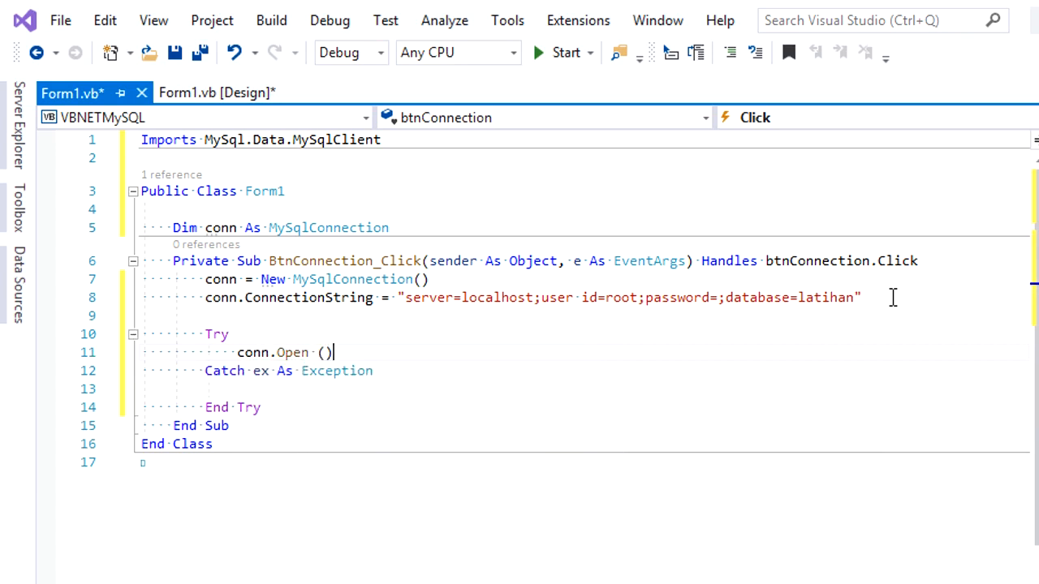
{"action": "key", "text": "Enter"}
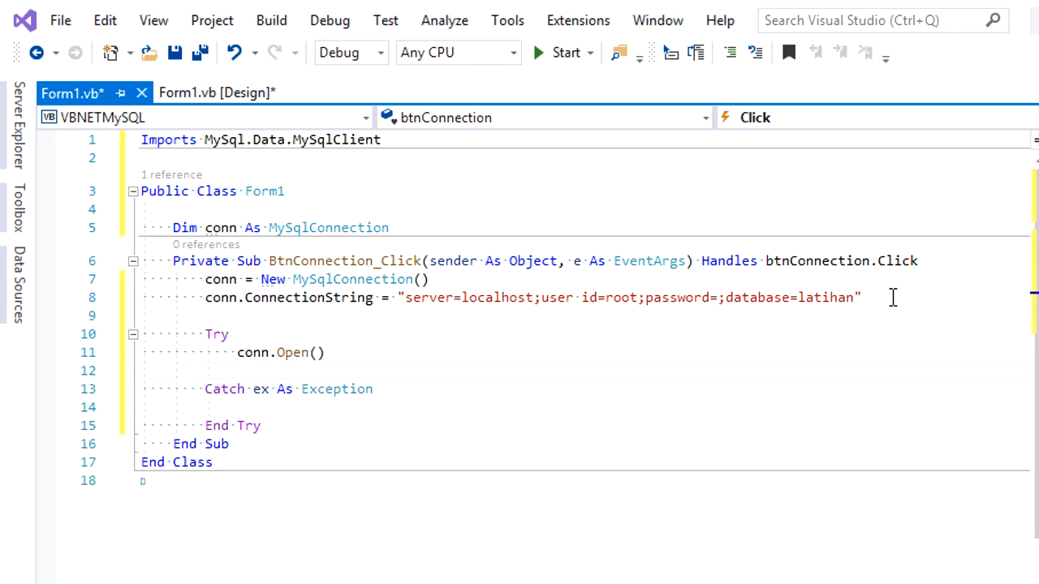
{"action": "type", "text": "MsgBox("}
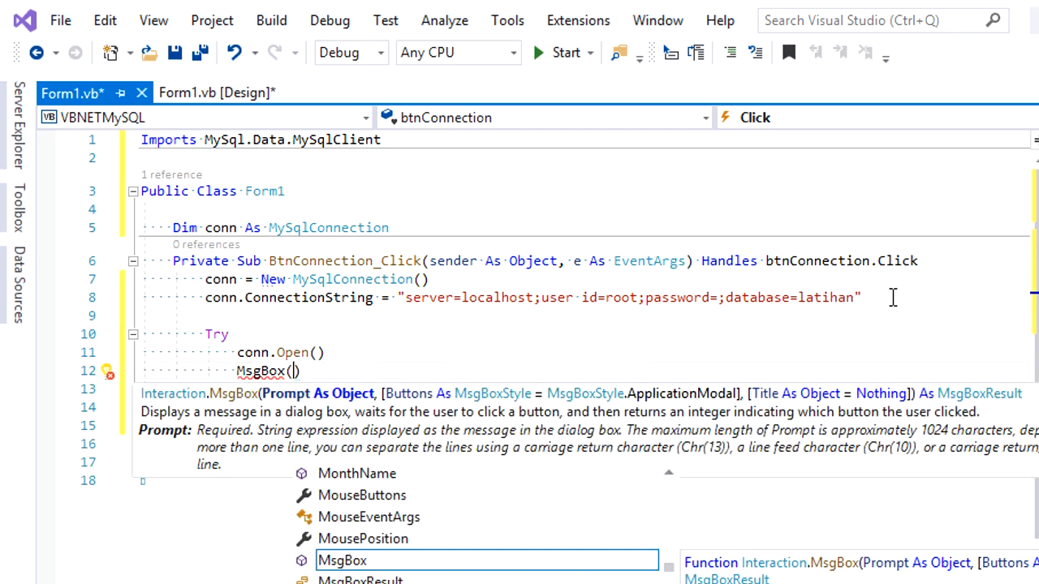
{"action": "type", "text": "\"Connected\""}
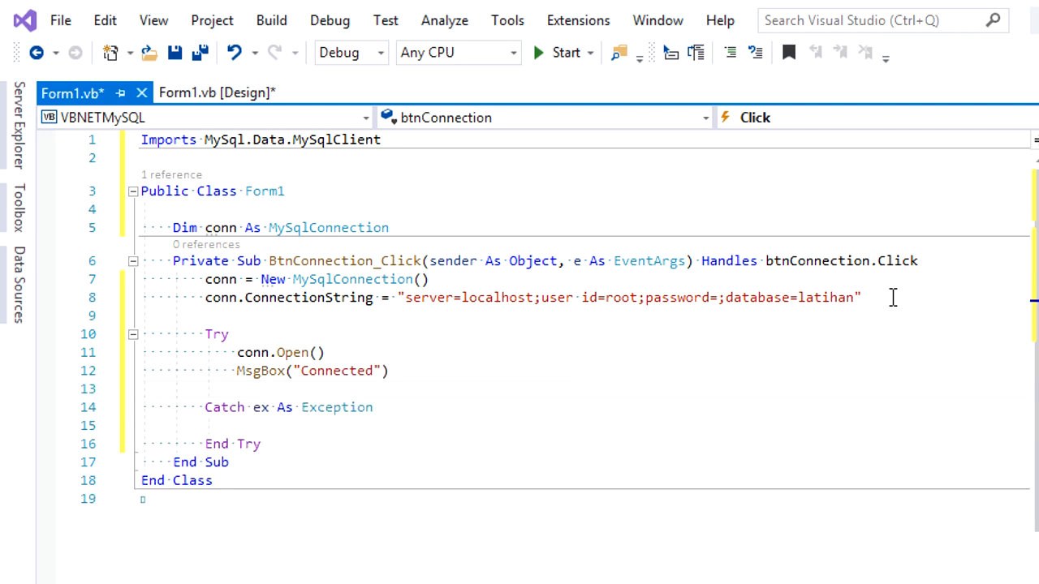
{"action": "type", "text": "conn"}
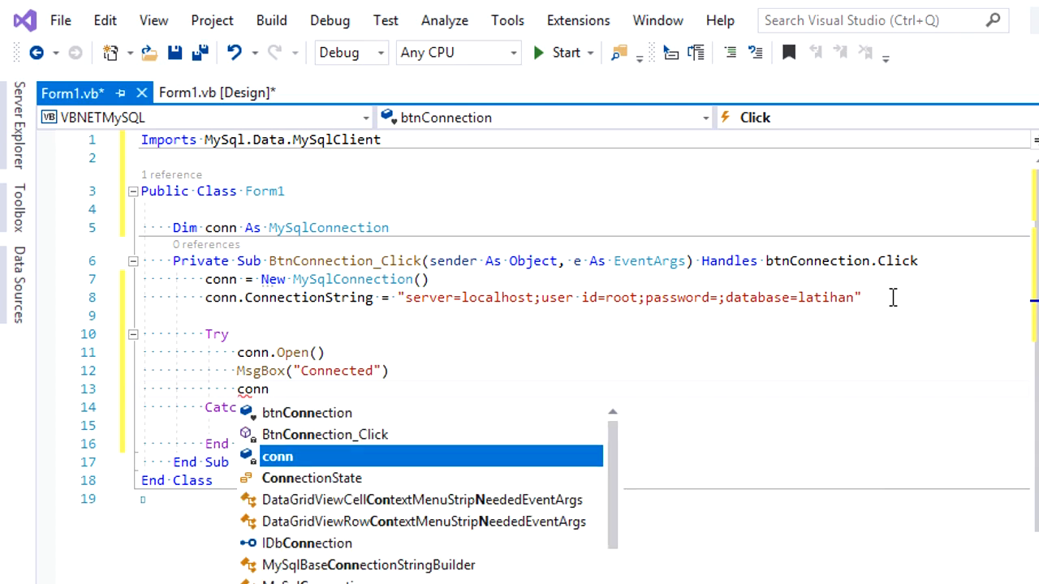
{"action": "type", "text": ".clo"}
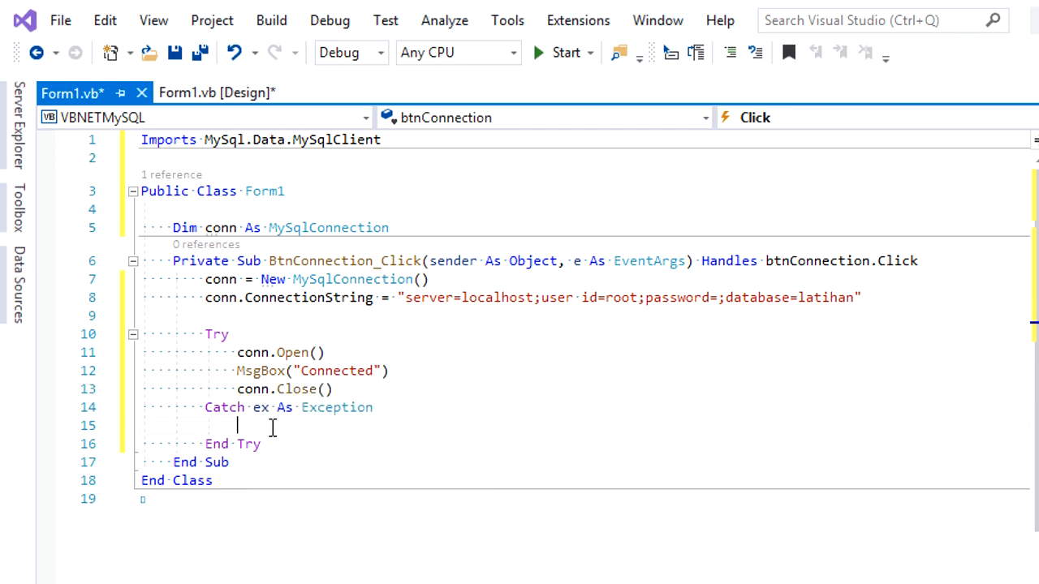
In Catch, show MsgBox("Error:" & Err.Description), then begin typing Finally.
{"action": "type", "text": "MsgBox(\"Error:"}
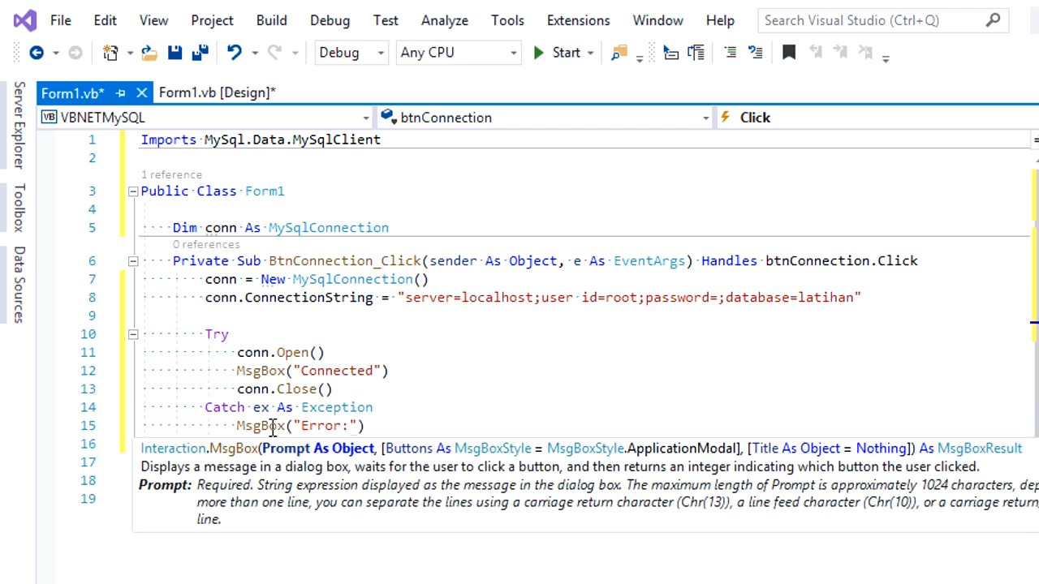
{"action": "type", "text": "&"}
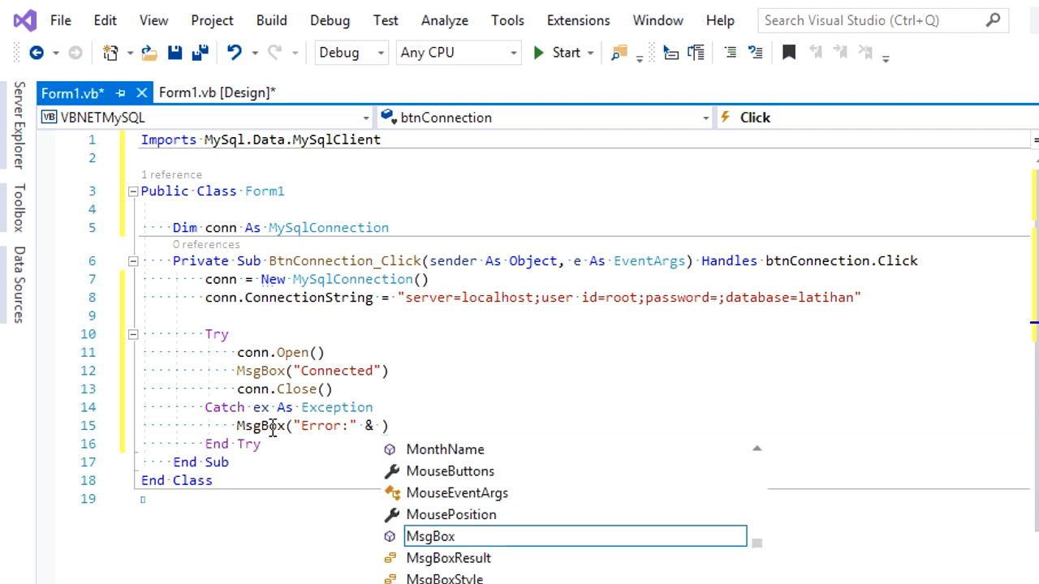
{"action": "type", "text": "Err.Description"}
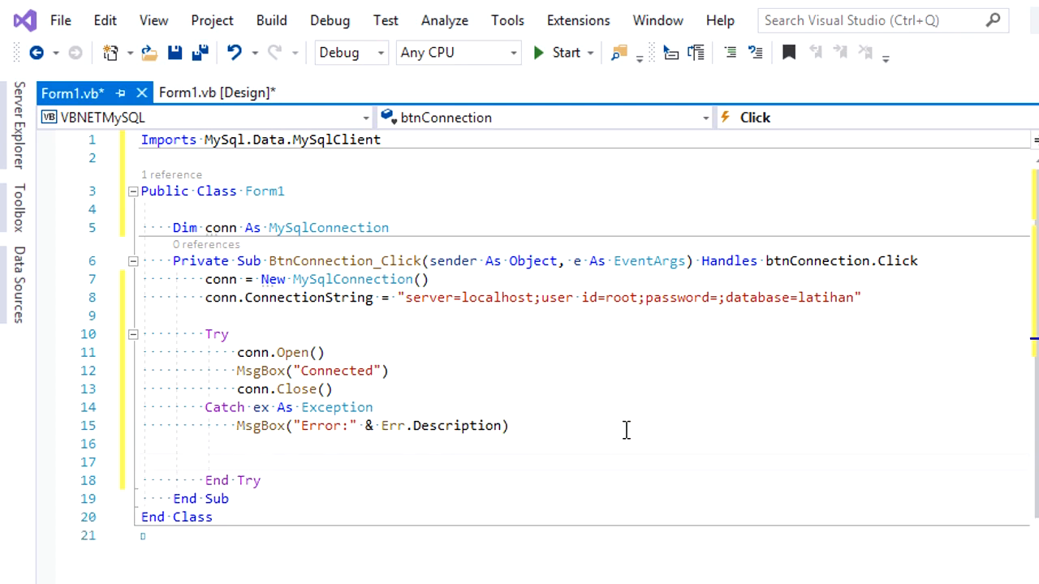
{"action": "type", "text": "fina"}
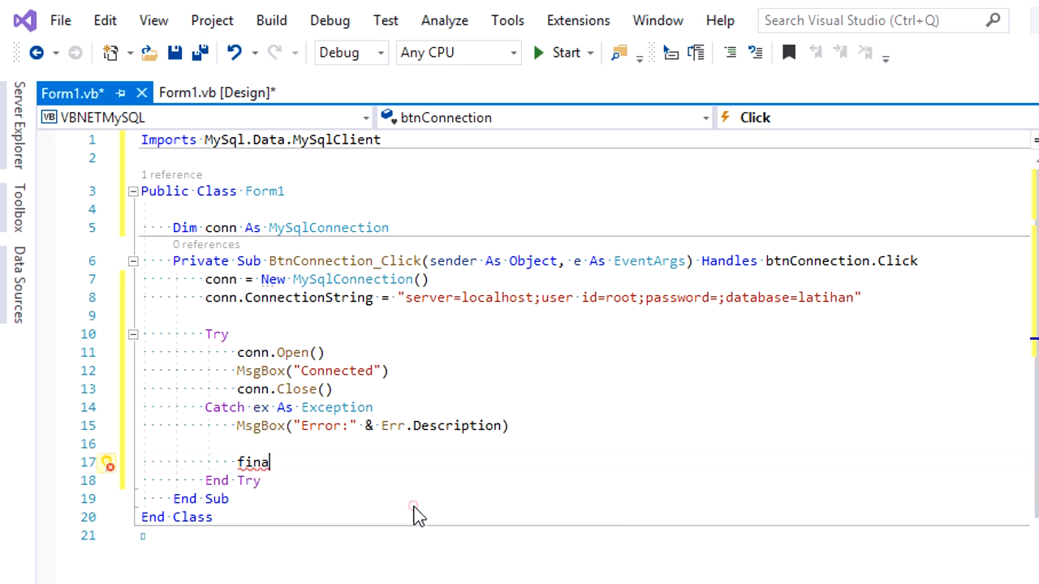
Finish the Finally clause and call conn.Dispose() inside it.
{"action": "type", "text": "lly"}
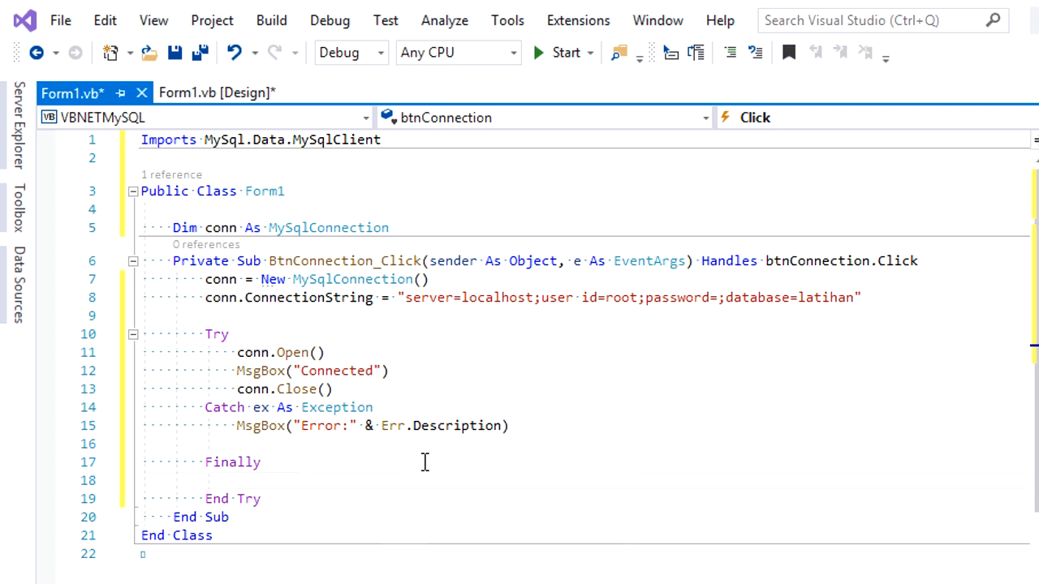
{"action": "type", "text": "c"}
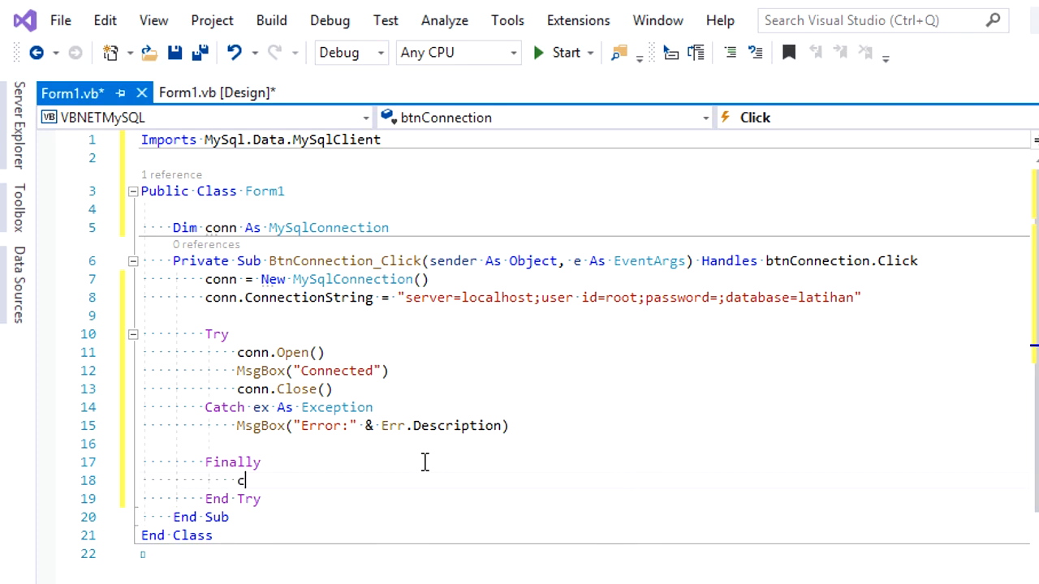
{"action": "type", "text": "onn.di"}
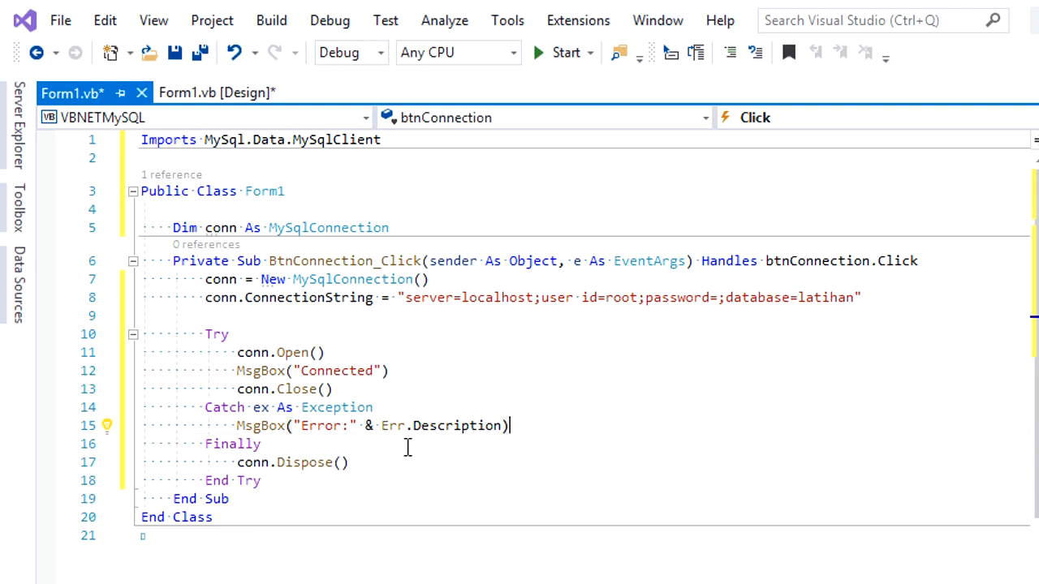
Run VBNETMySQL and click Check Connection on Form1 to get the "Connected" message box.
{"action": "left_click", "coordinate": [566, 52]}
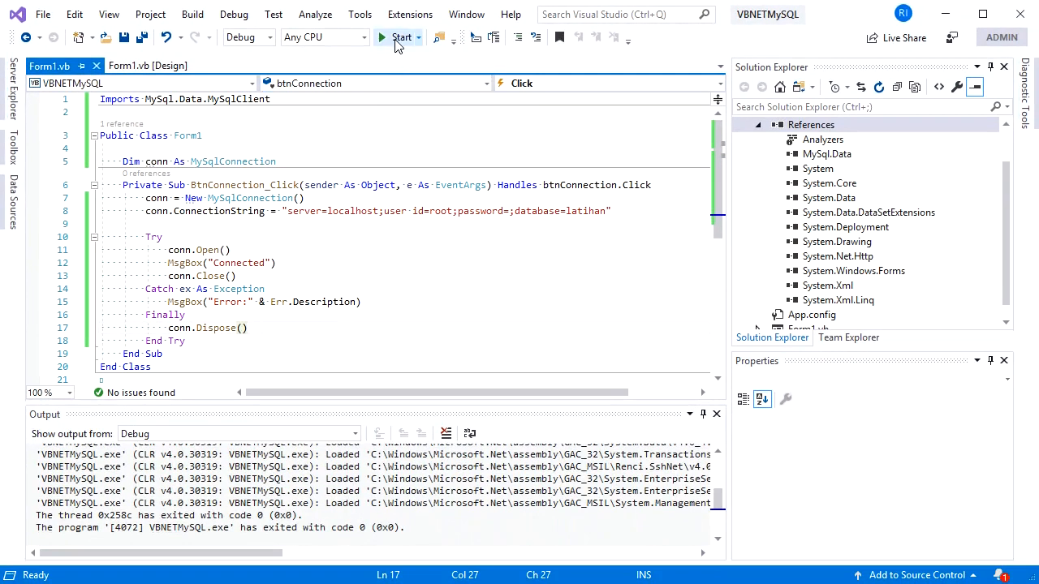
{"action": "left_click", "coordinate": [402, 38]}
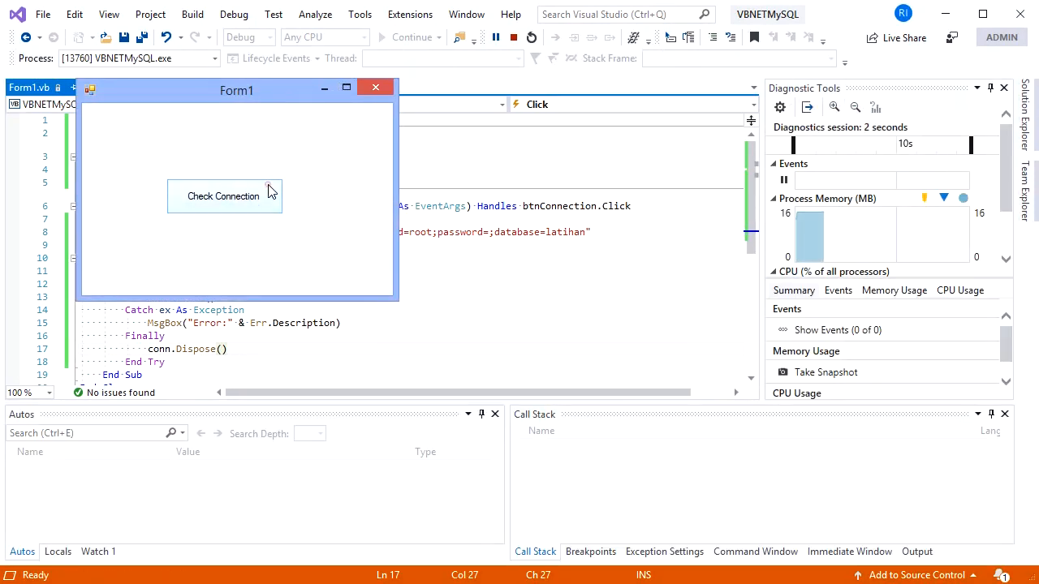
{"action": "left_click", "coordinate": [224, 196]}
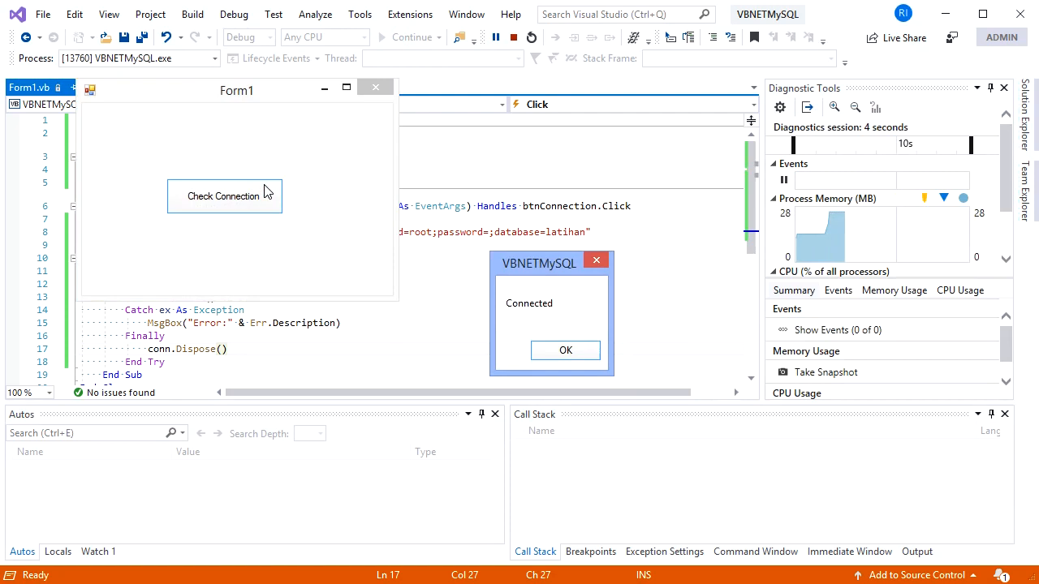